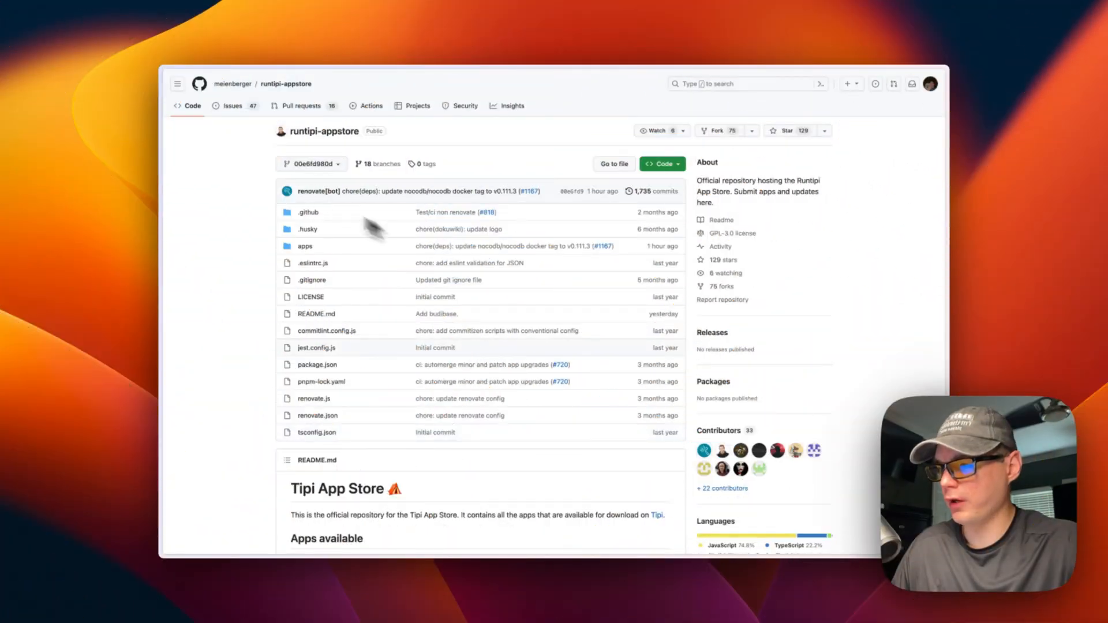
{"action": "mouse_move", "coordinate": [378, 195]}
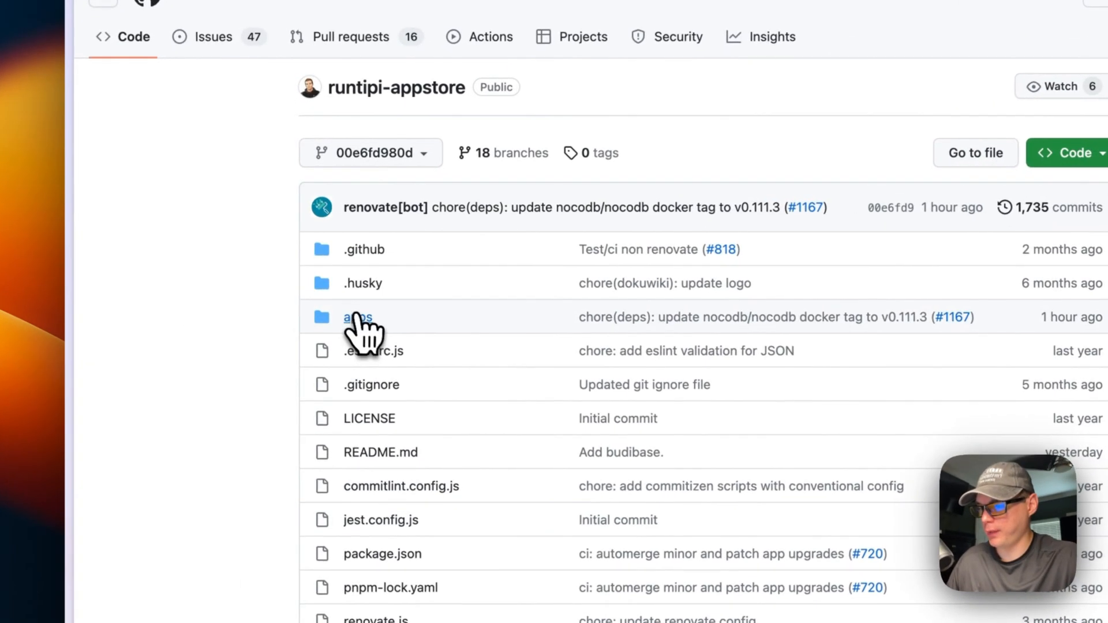
- Browse the runtipi-appstore apps folder down to pihole and open its metadata folder
{"action": "left_click", "coordinate": [357, 317]}
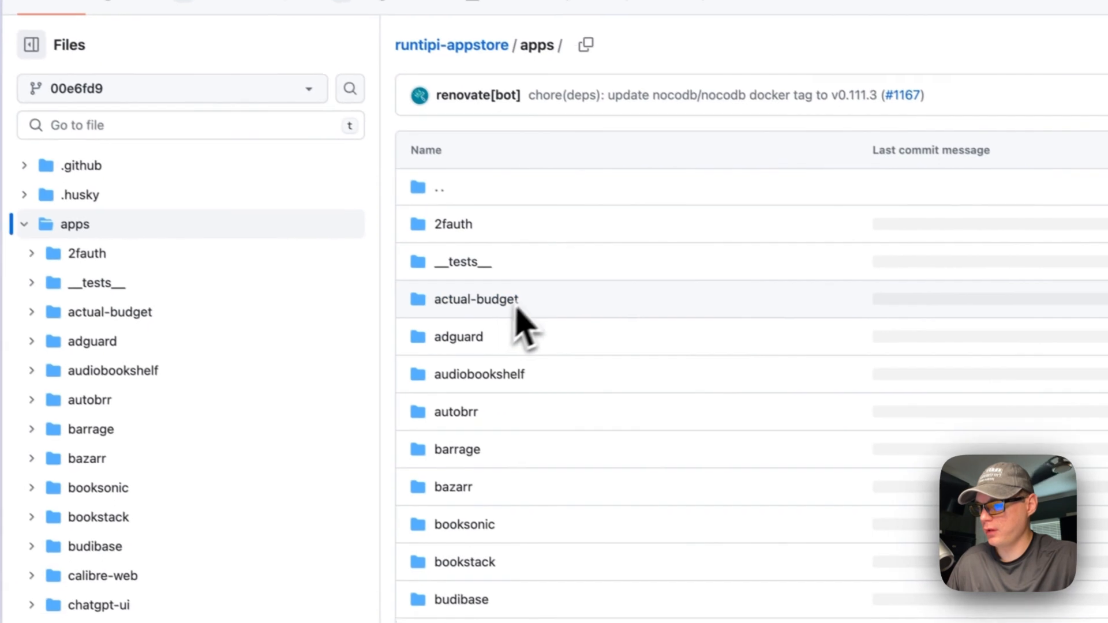
{"action": "scroll", "scroll_direction": "down", "scroll_amount": 3}
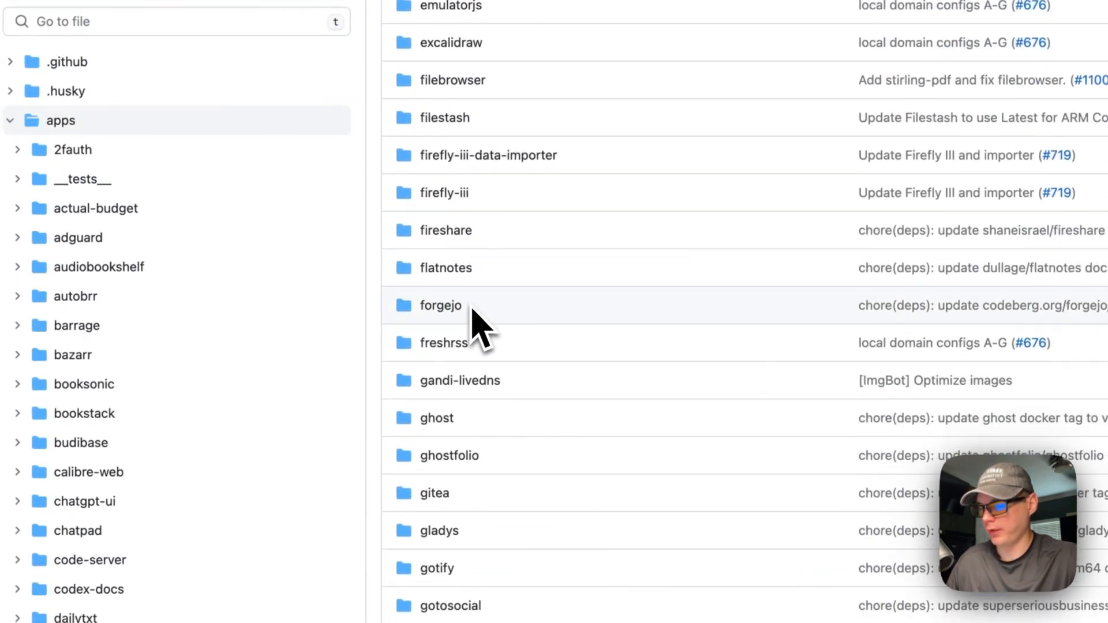
{"action": "scroll", "scroll_direction": "down", "scroll_amount": 3}
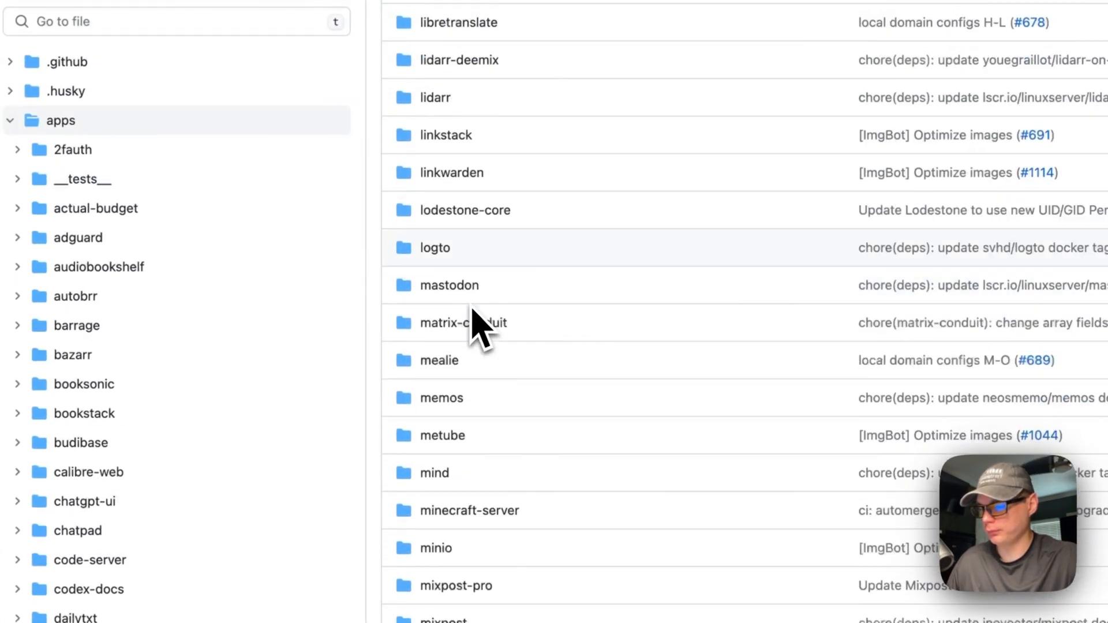
{"action": "scroll", "scroll_direction": "down", "scroll_amount": 3}
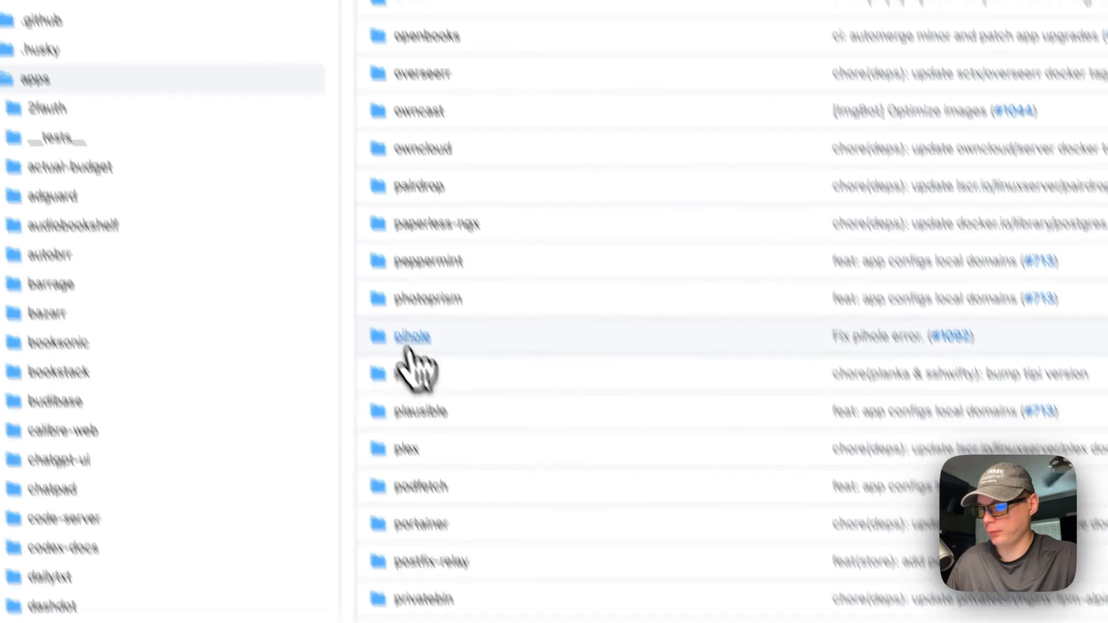
{"action": "left_click", "coordinate": [412, 337]}
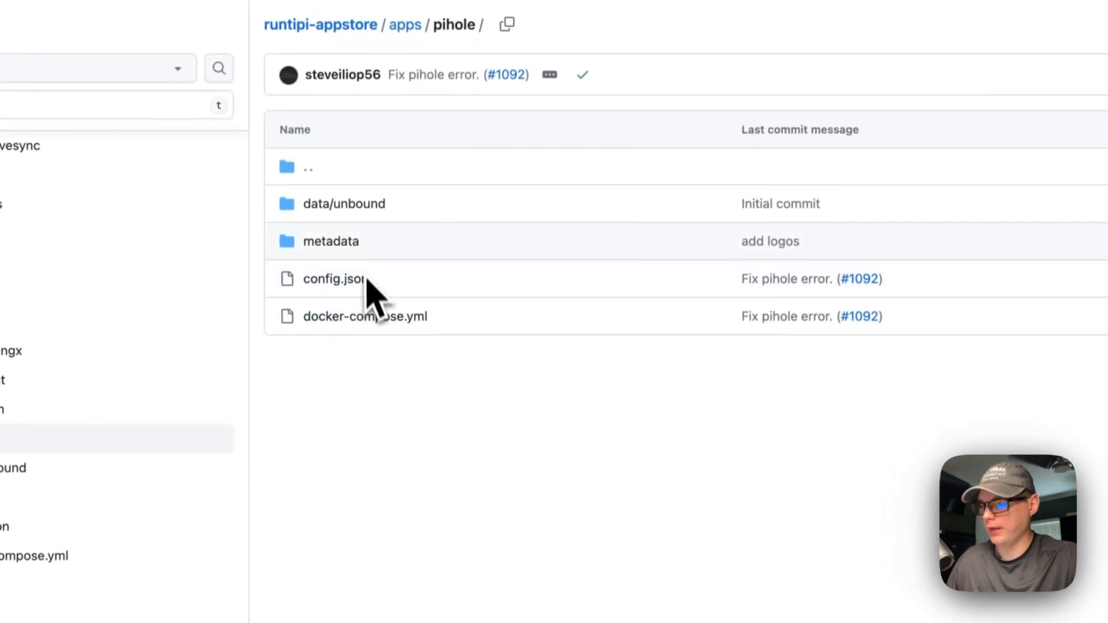
{"action": "left_click", "coordinate": [331, 241]}
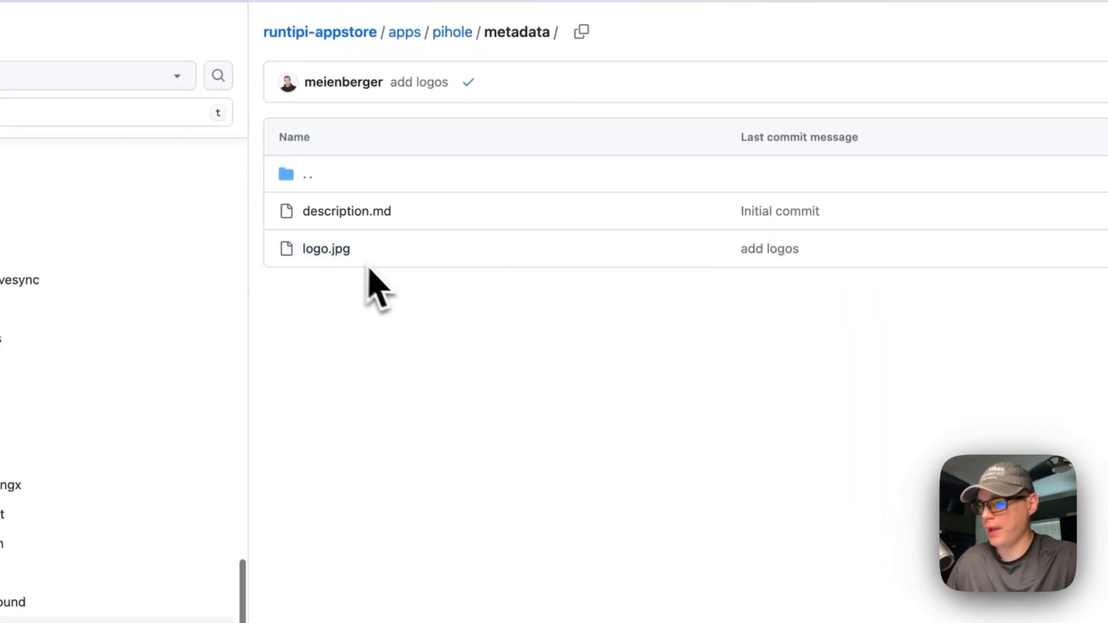
{"action": "left_click", "coordinate": [346, 211]}
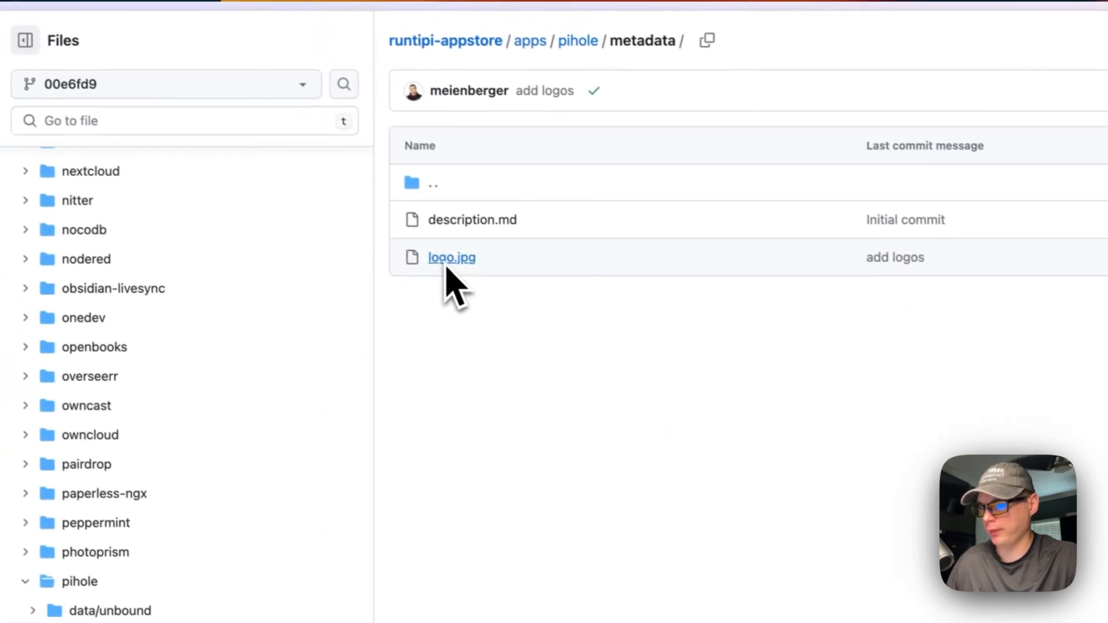
{"action": "mouse_move", "coordinate": [470, 364]}
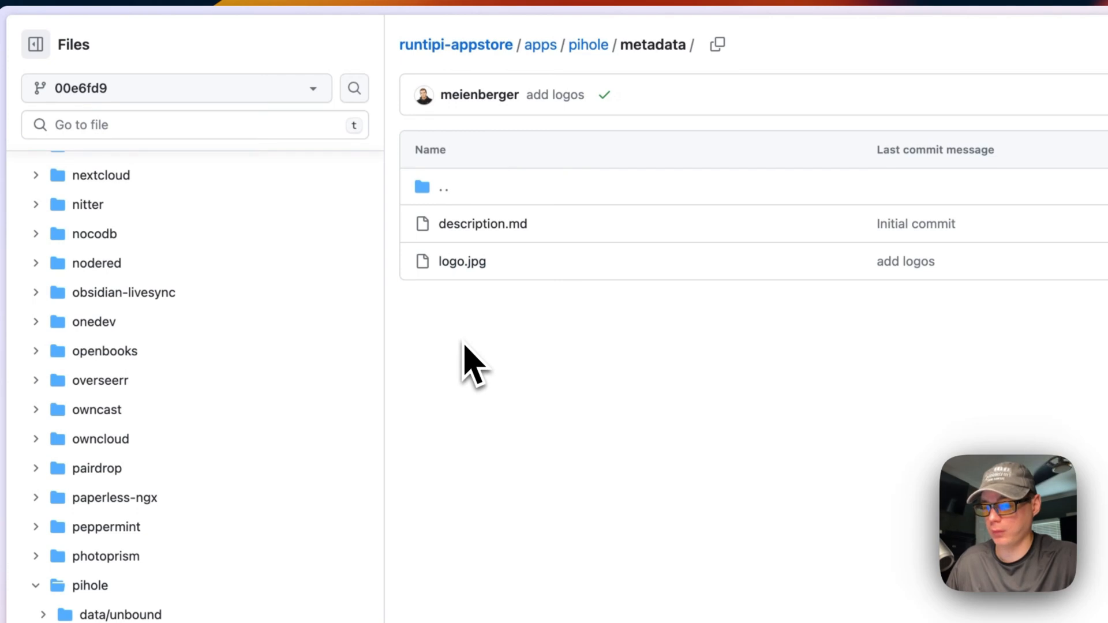
- Open Pi-hole's config.json and read through its port 8081, categories and form fields
{"action": "left_click", "coordinate": [44, 448]}
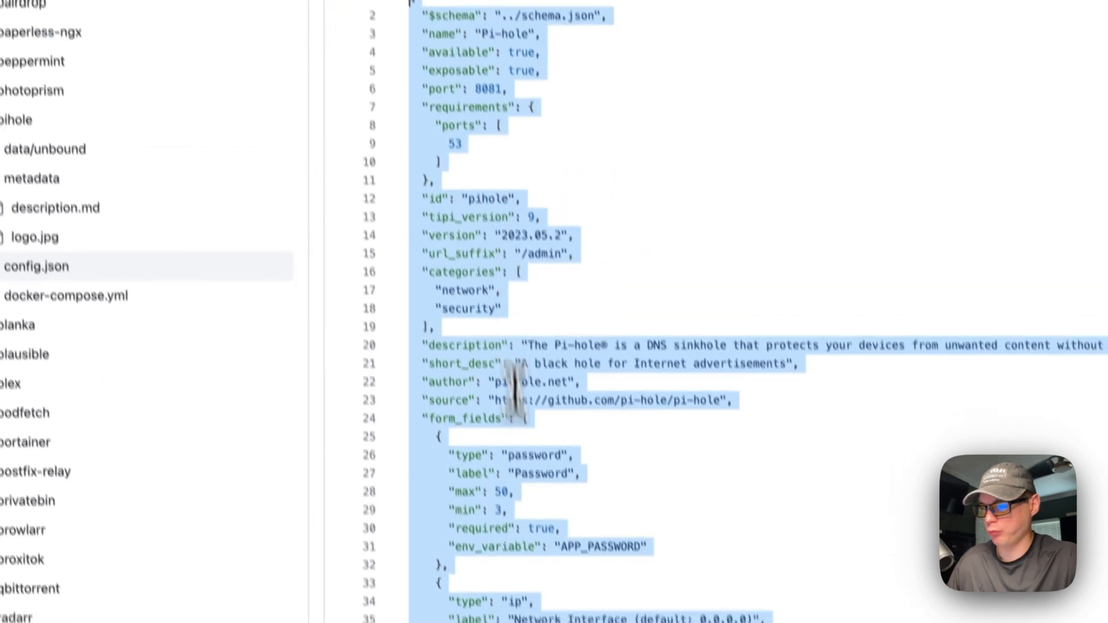
{"action": "scroll", "scroll_direction": "up", "scroll_amount": 3}
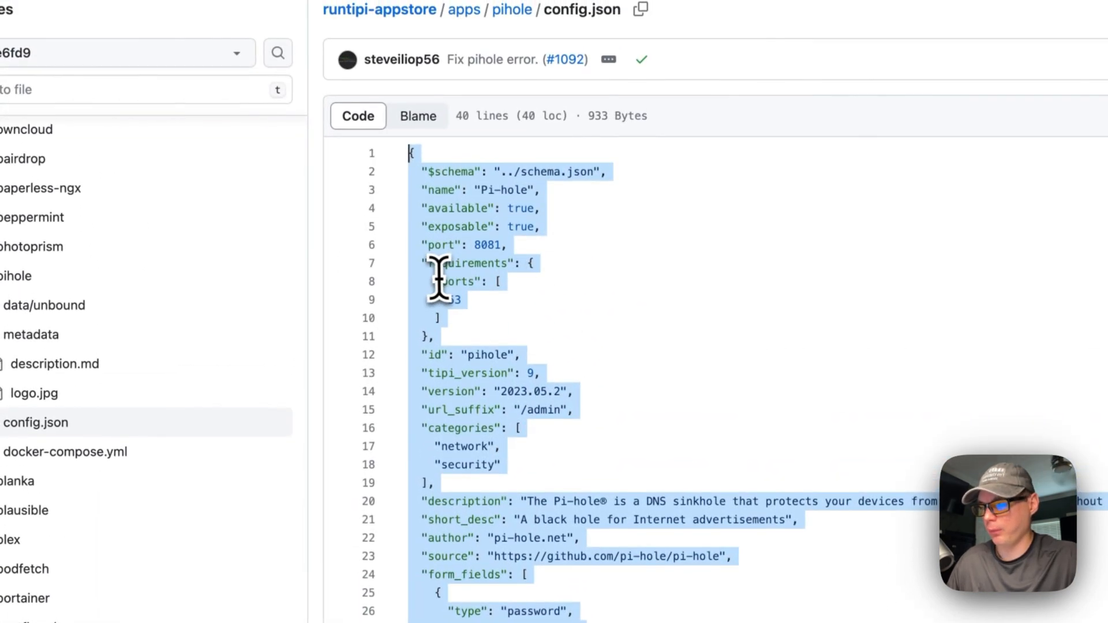
{"action": "mouse_move", "coordinate": [453, 308]}
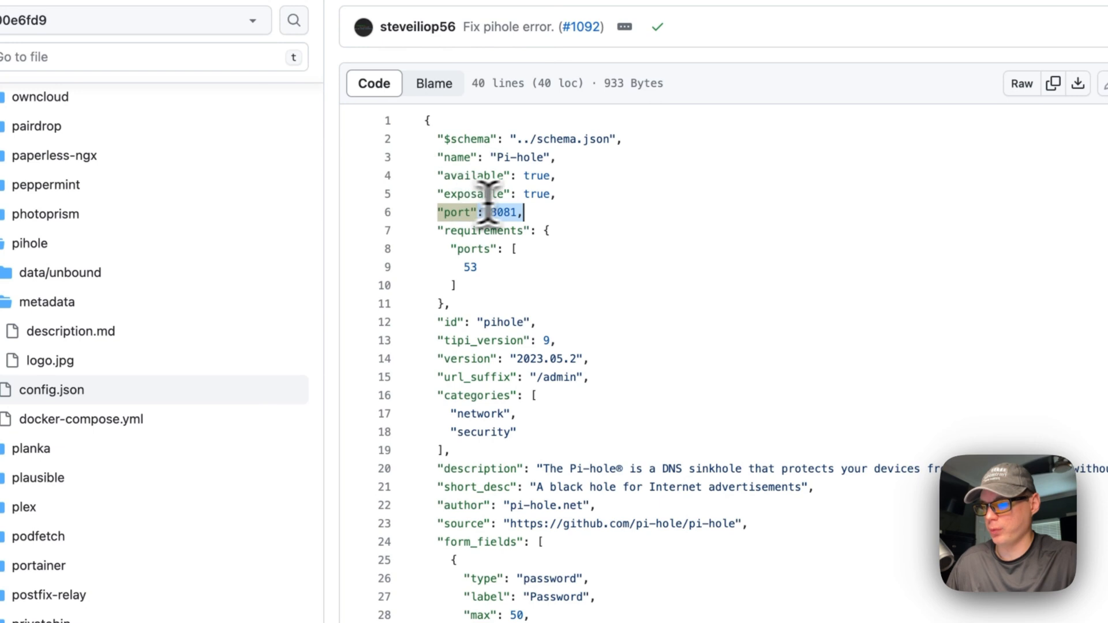
{"action": "scroll", "scroll_direction": "down", "scroll_amount": 3}
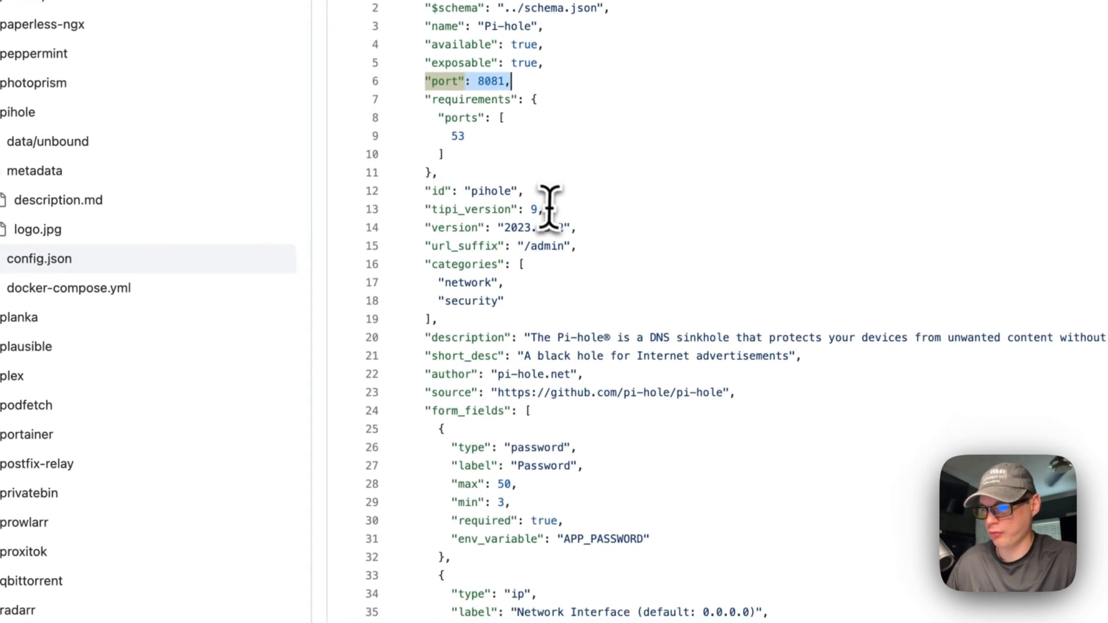
{"action": "mouse_move", "coordinate": [463, 236]}
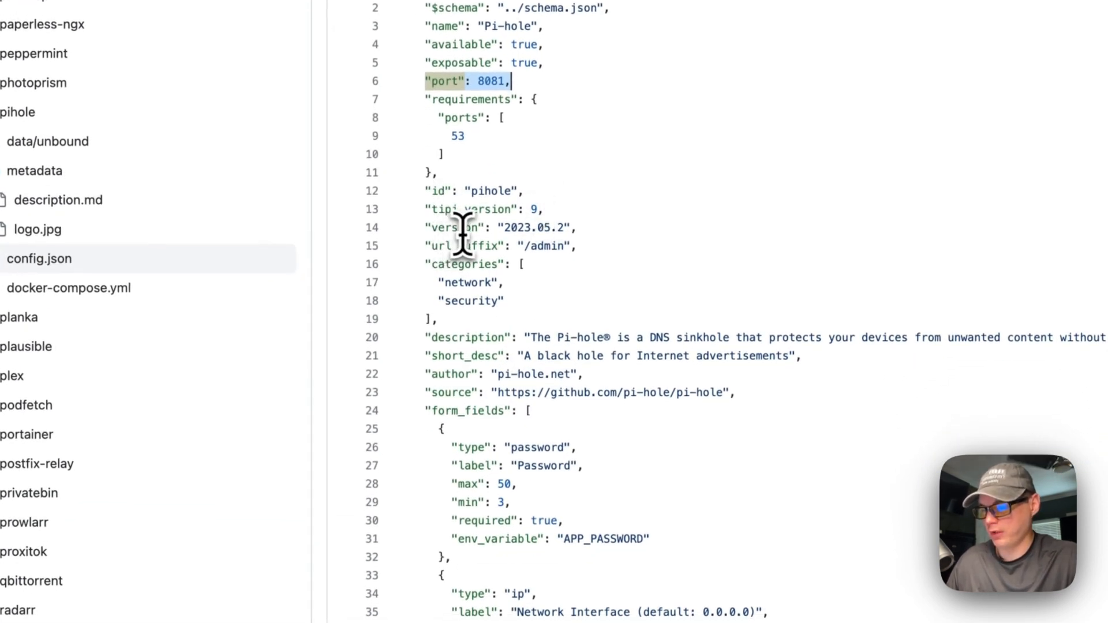
{"action": "mouse_move", "coordinate": [527, 237]}
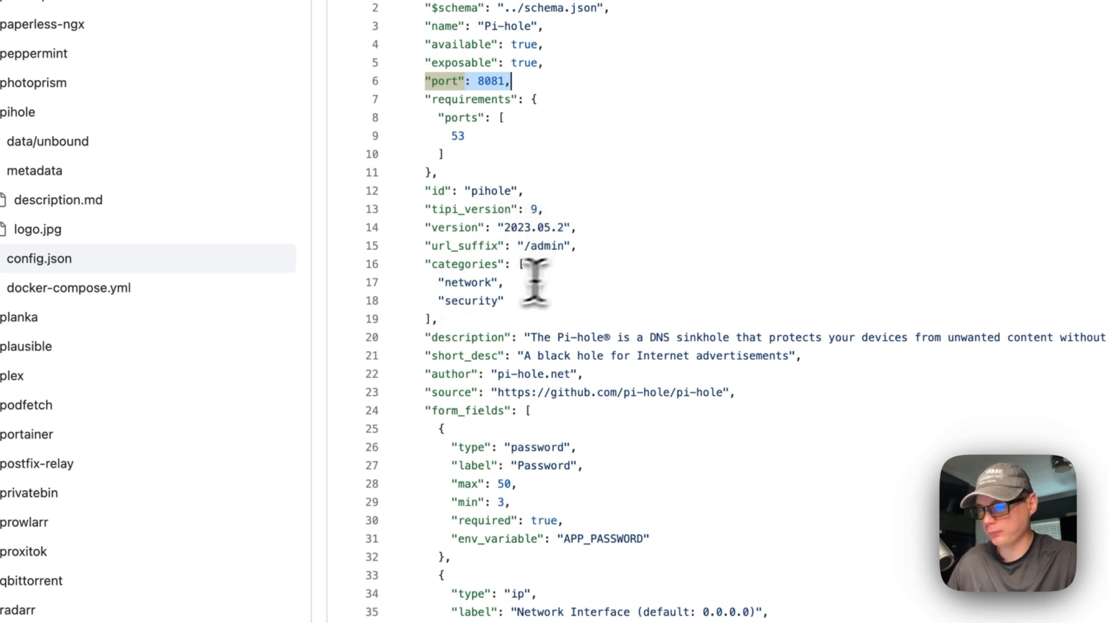
{"action": "scroll", "scroll_direction": "down", "scroll_amount": 3}
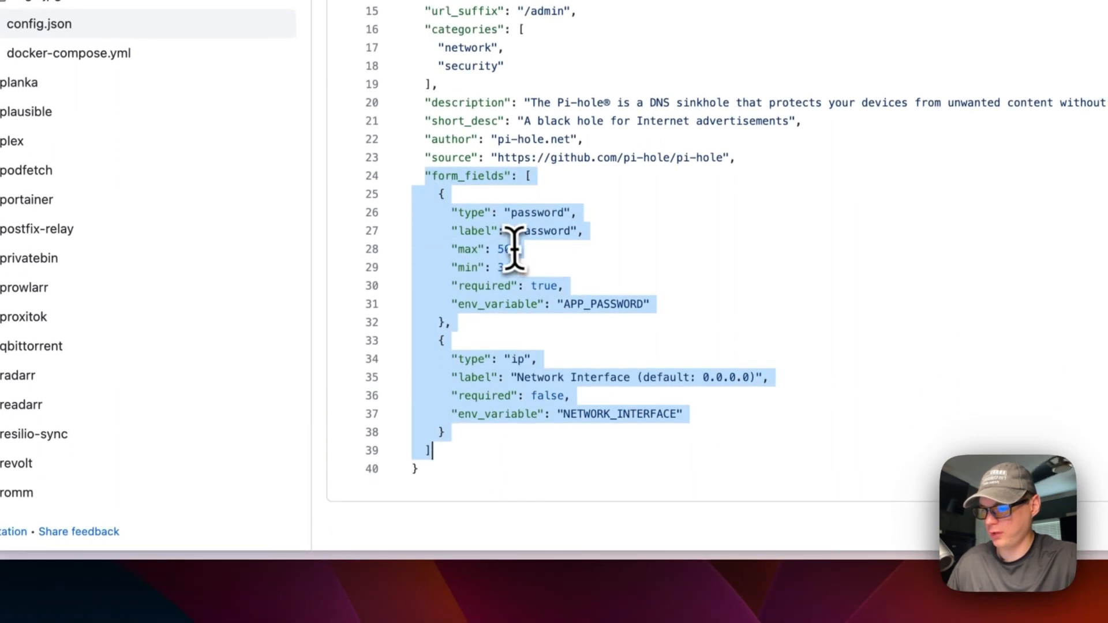
{"action": "mouse_move", "coordinate": [566, 304]}
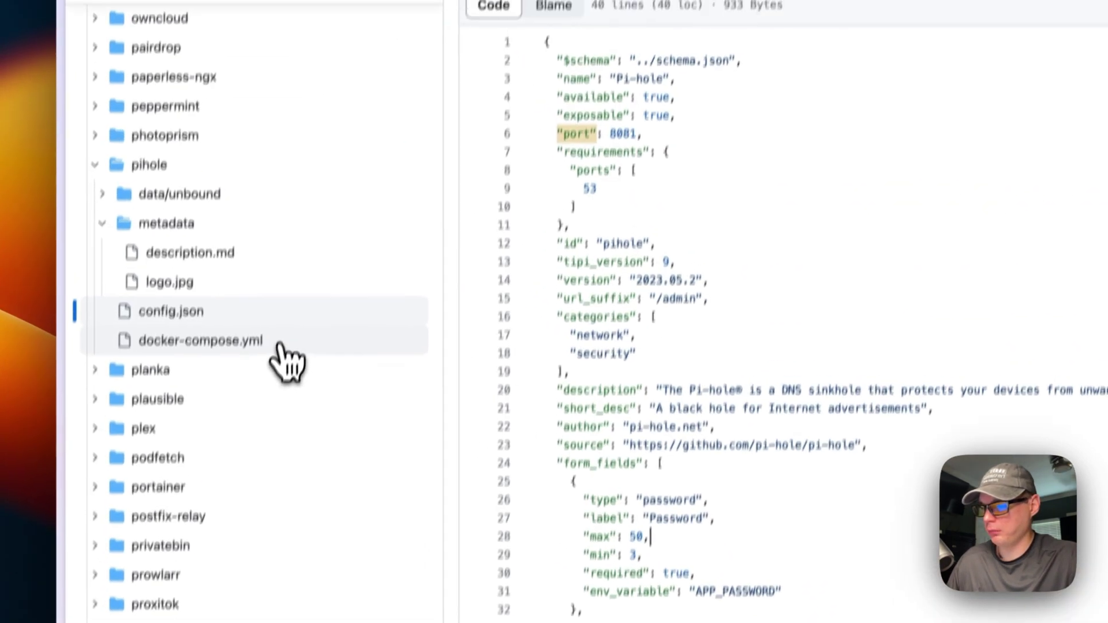
- Open Pi-hole's docker-compose.yml to view the pihole service with image tag 2023.05.2
{"action": "left_click", "coordinate": [200, 340]}
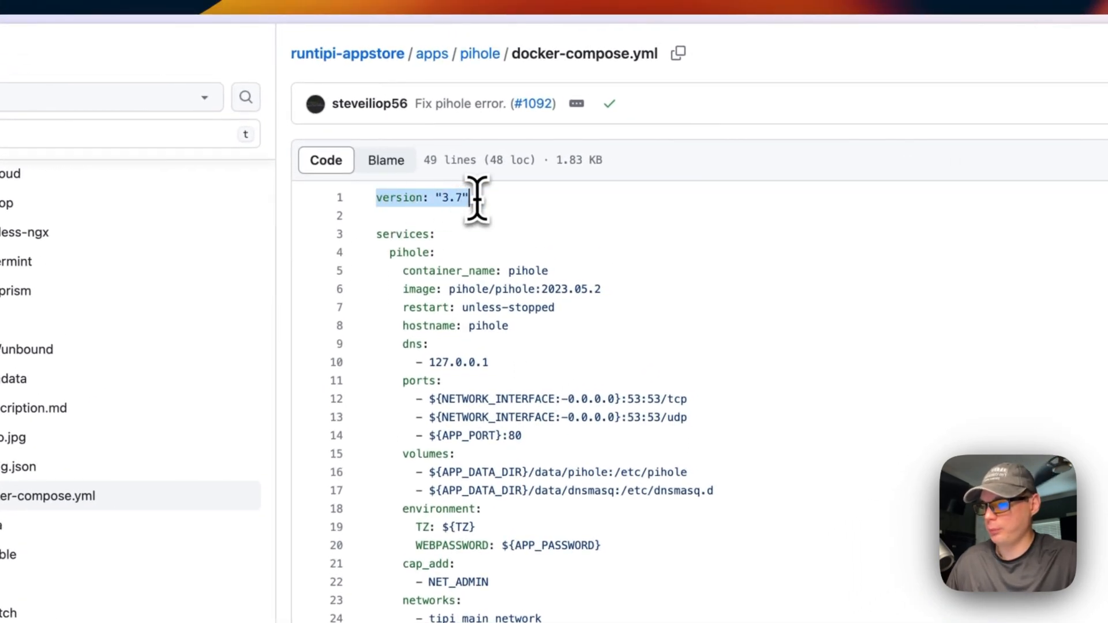
{"action": "mouse_move", "coordinate": [378, 248]}
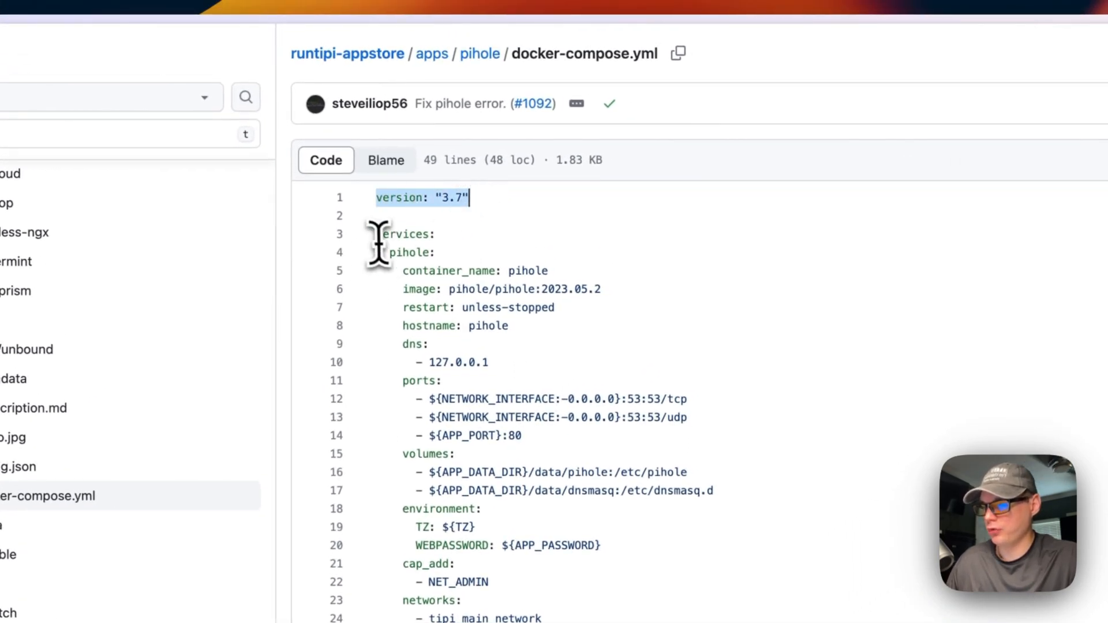
{"action": "left_click", "coordinate": [436, 234]}
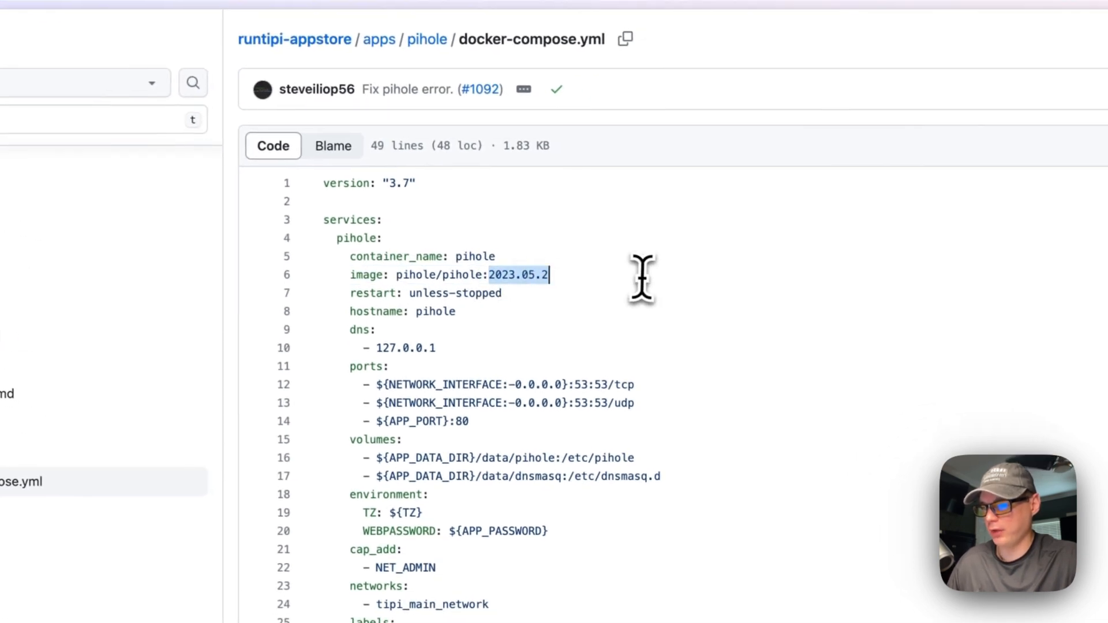
{"action": "mouse_move", "coordinate": [592, 311]}
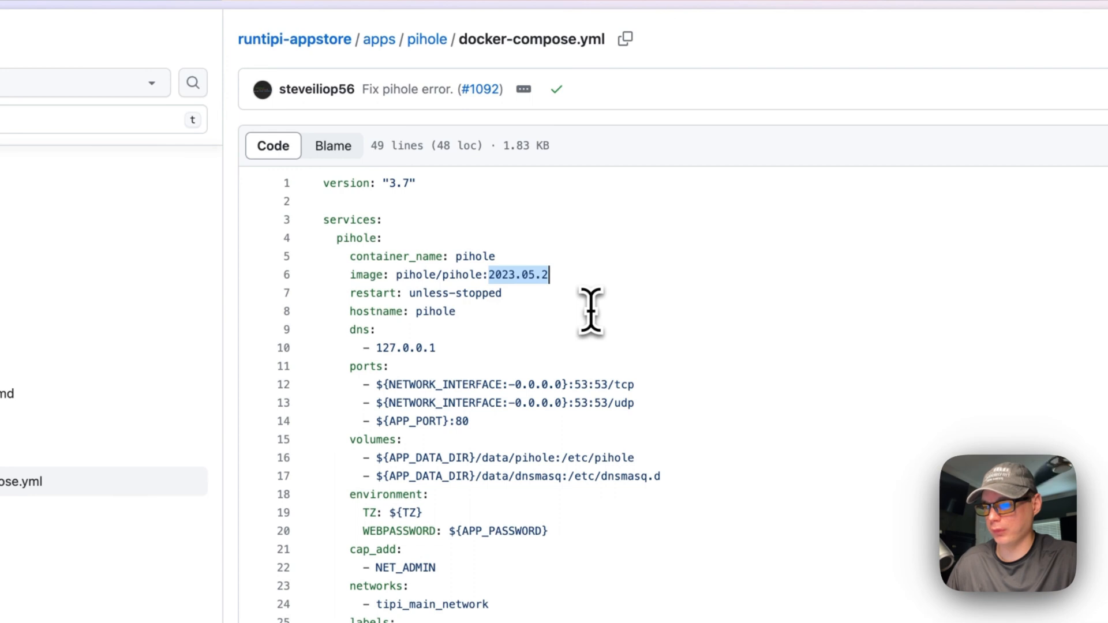
{"action": "mouse_move", "coordinate": [530, 312]}
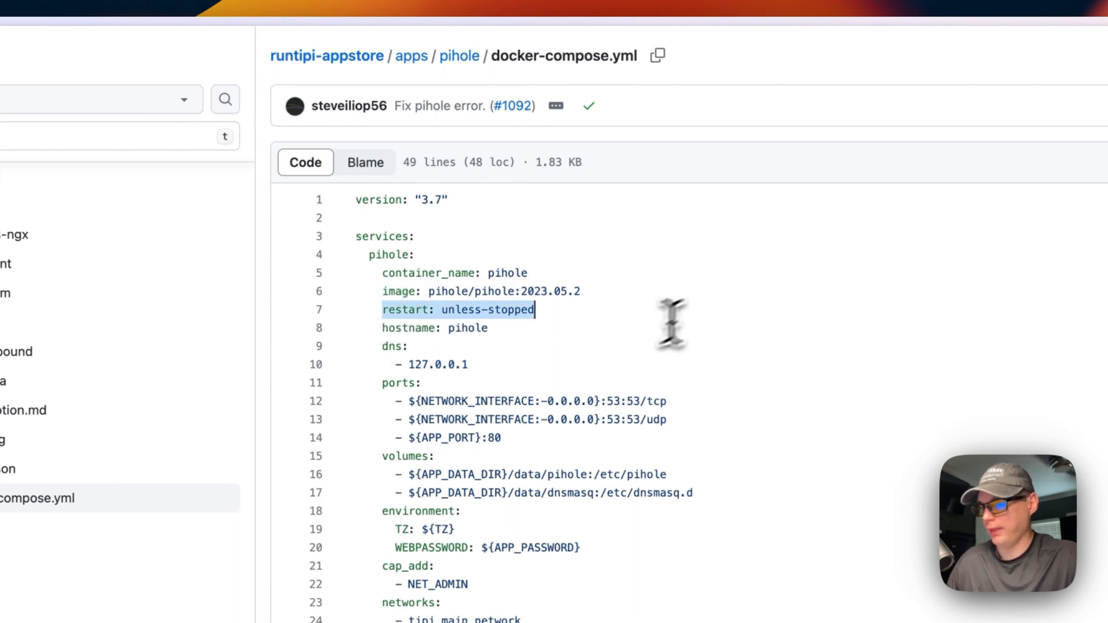
{"action": "mouse_move", "coordinate": [417, 329]}
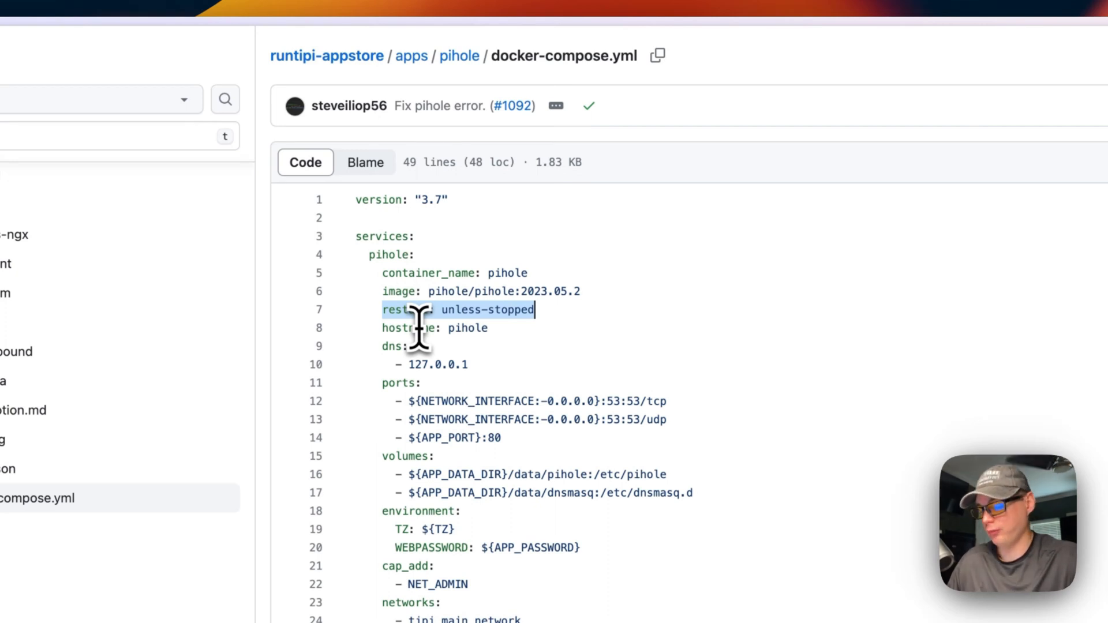
{"action": "mouse_move", "coordinate": [367, 347]}
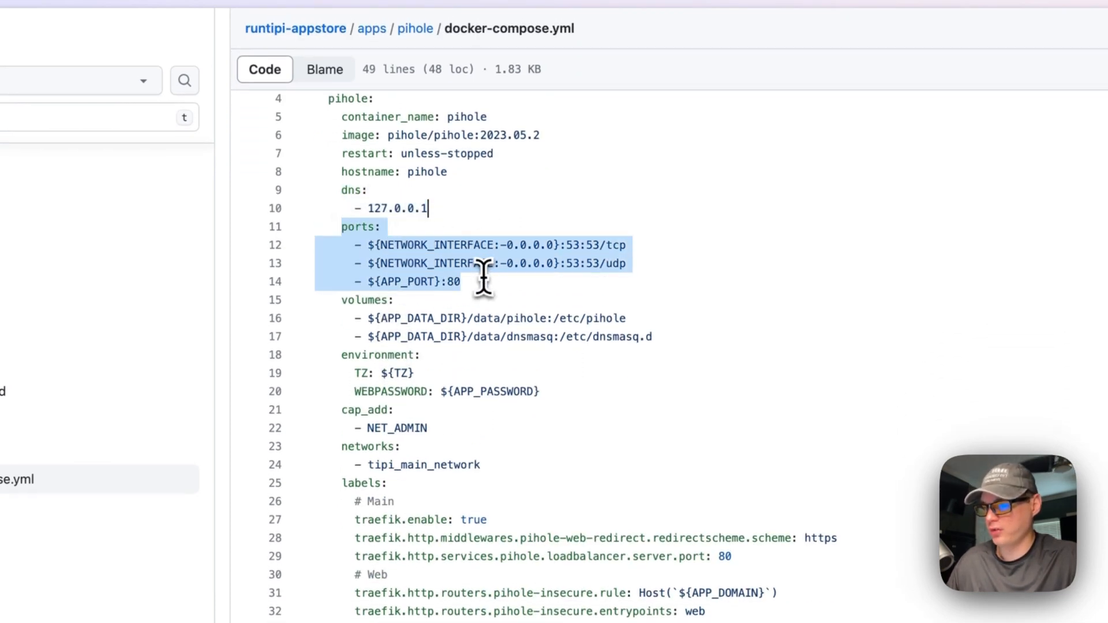
{"action": "mouse_move", "coordinate": [466, 272]}
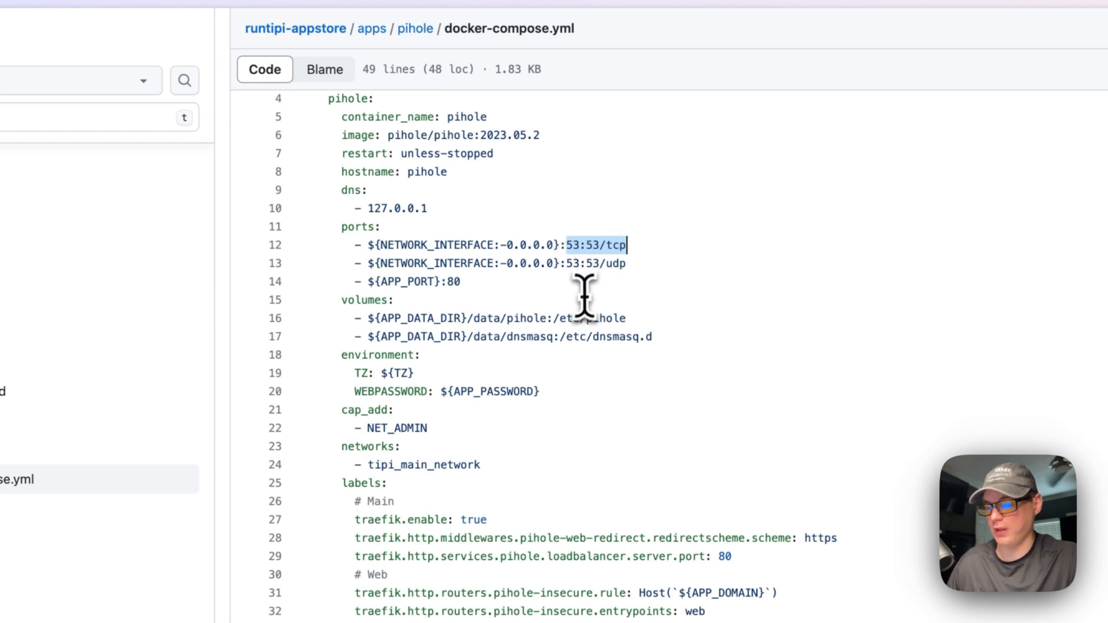
{"action": "mouse_move", "coordinate": [372, 283]}
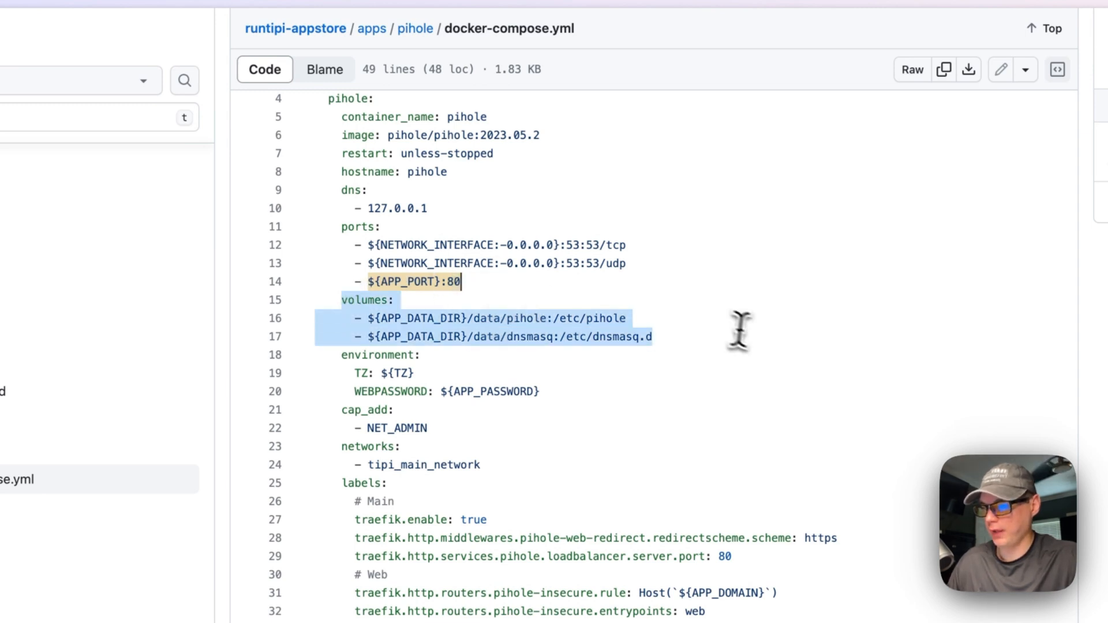
{"action": "mouse_move", "coordinate": [435, 343]}
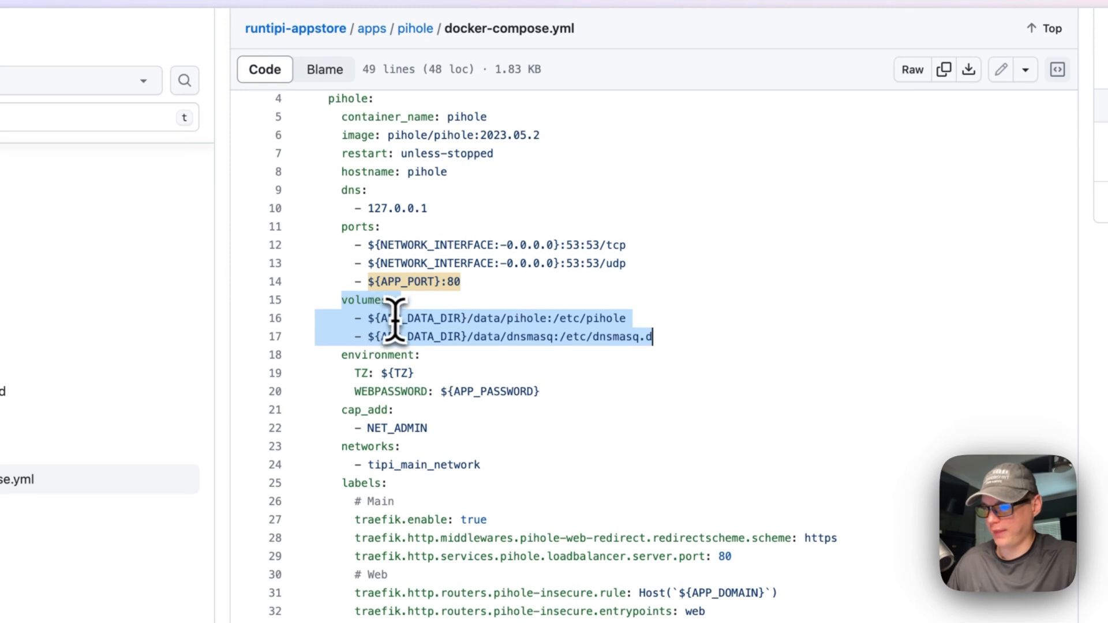
{"action": "mouse_move", "coordinate": [463, 328]}
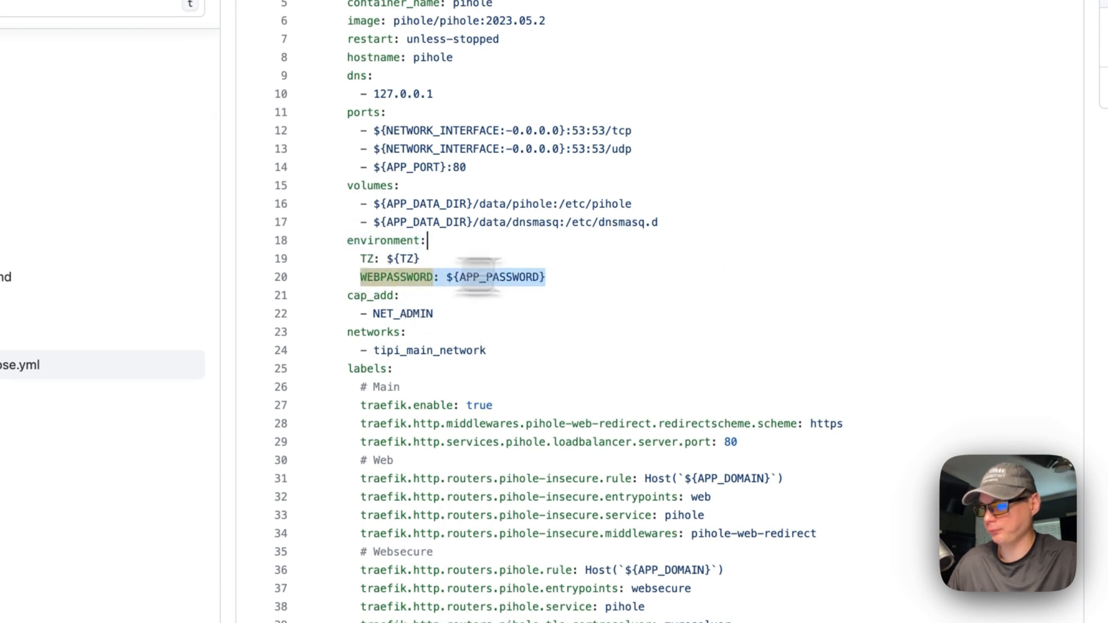
{"action": "left_click", "coordinate": [18, 170]}
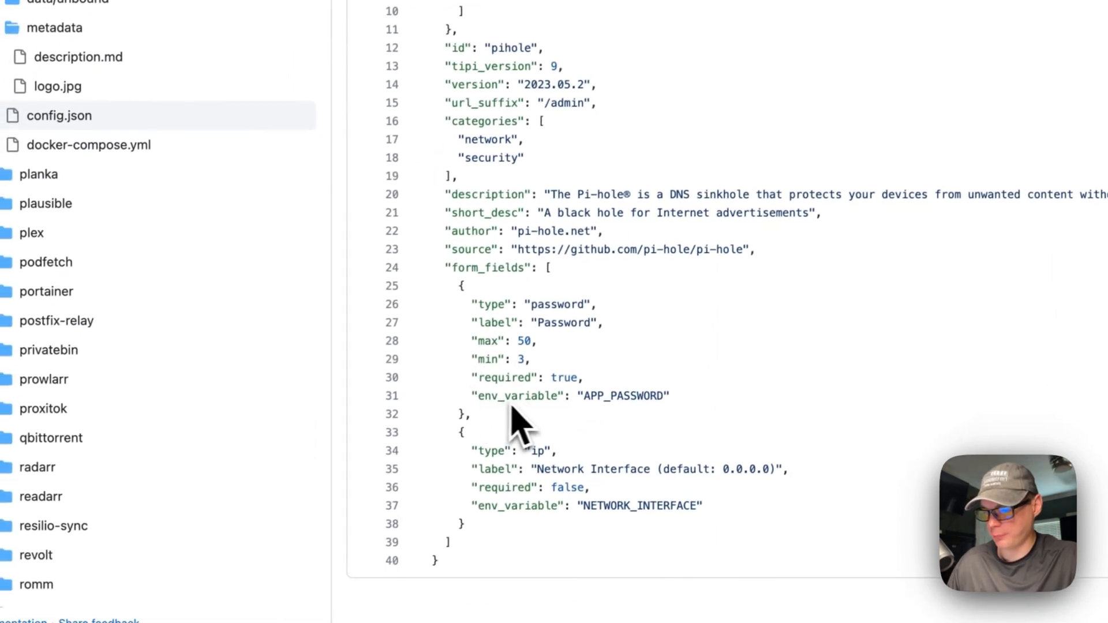
{"action": "mouse_move", "coordinate": [516, 346]}
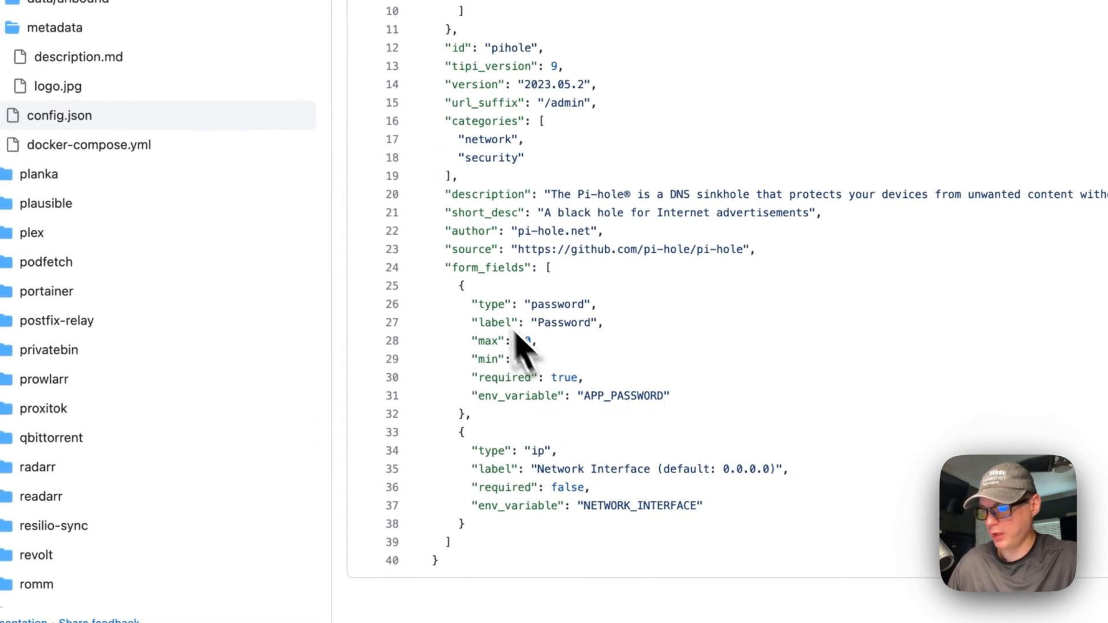
{"action": "mouse_move", "coordinate": [551, 360]}
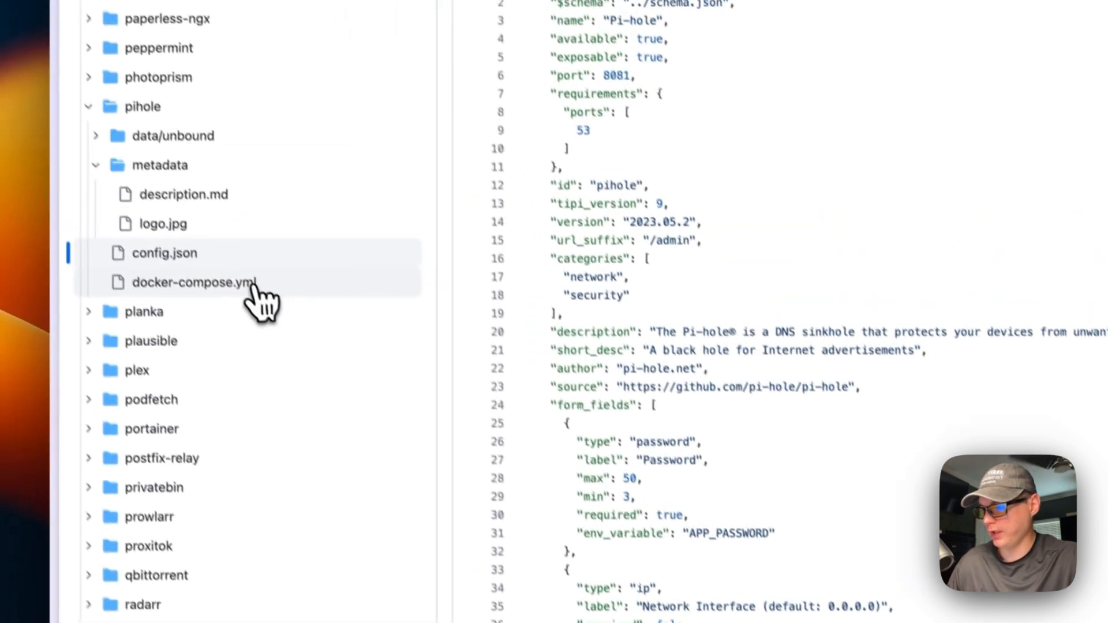
- Reopen Pi-hole's docker-compose.yml and inspect the tipi_main_network setting and Traefik labels
{"action": "left_click", "coordinate": [194, 282]}
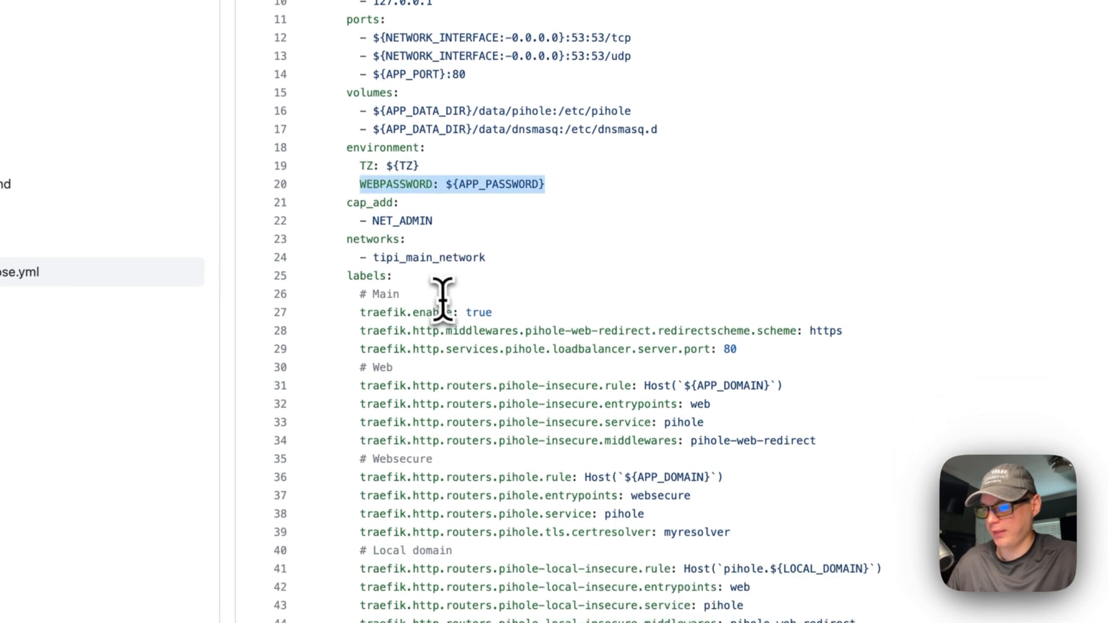
{"action": "mouse_move", "coordinate": [425, 258]}
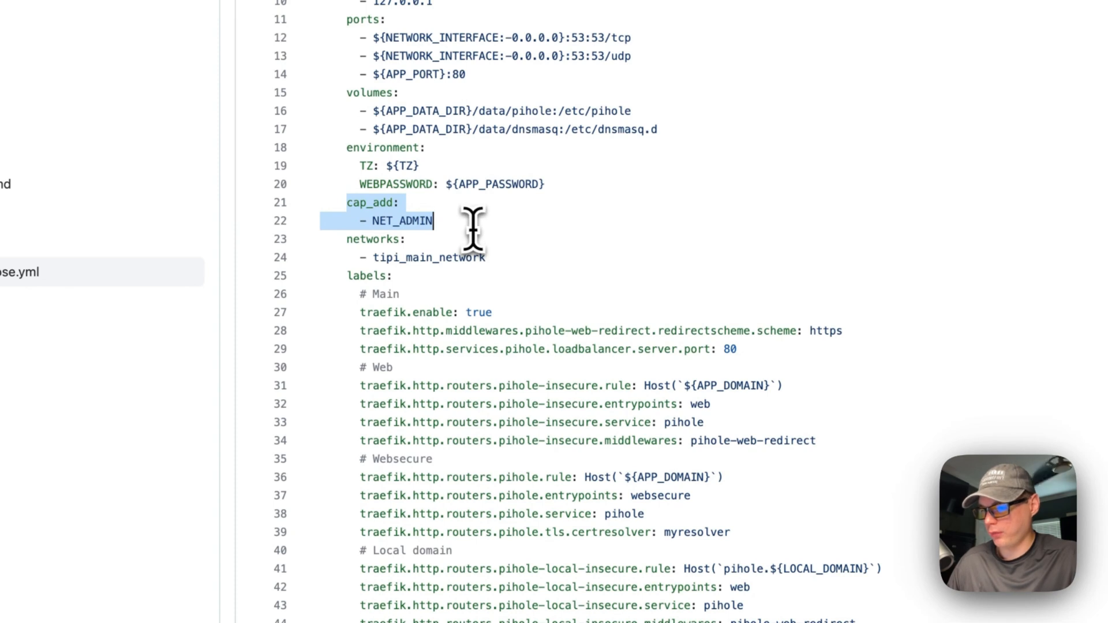
{"action": "mouse_move", "coordinate": [425, 223]}
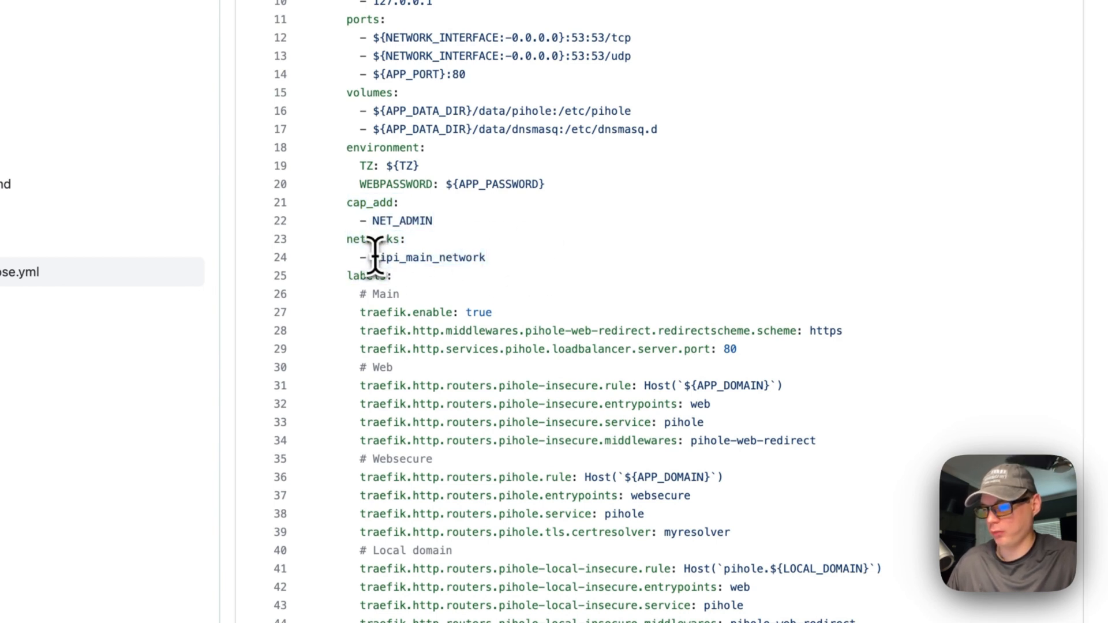
{"action": "double_click", "coordinate": [429, 258]}
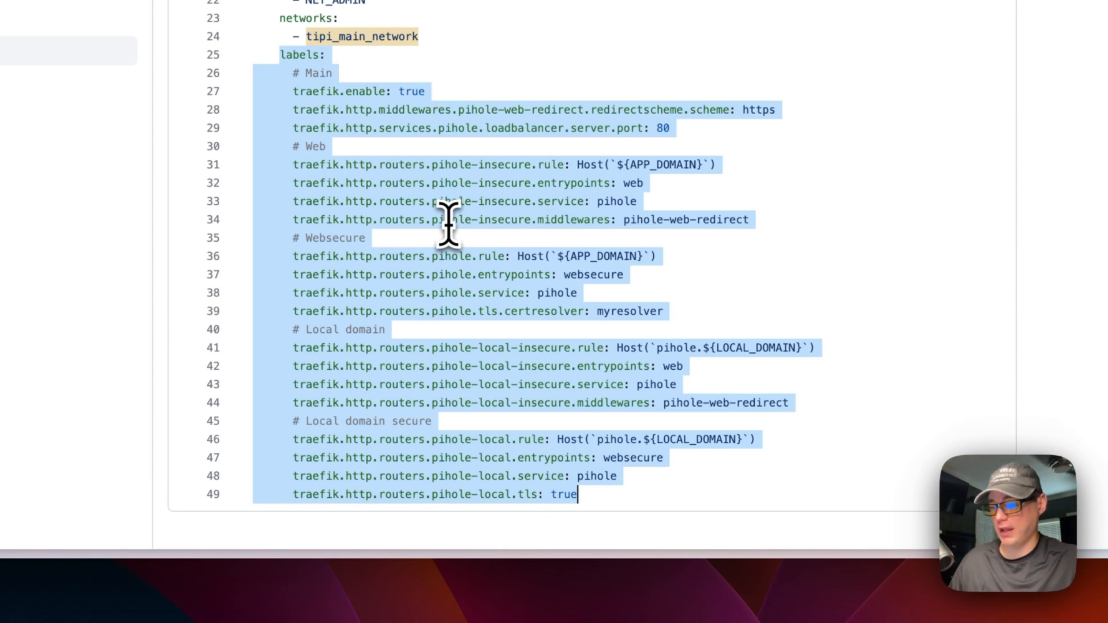
{"action": "scroll", "scroll_direction": "up", "scroll_amount": 3}
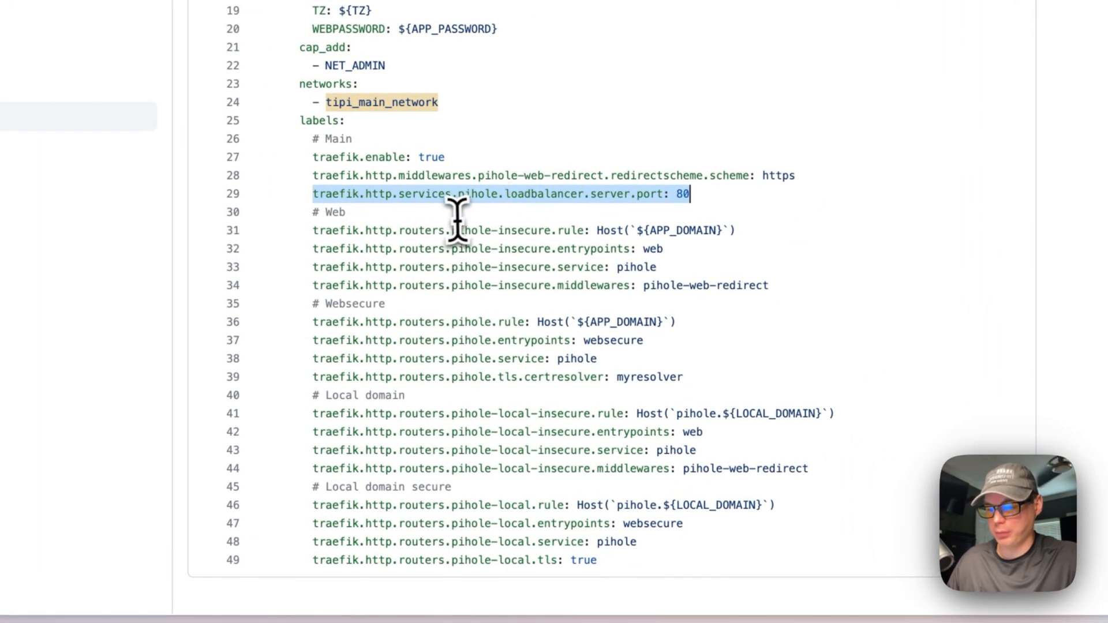
{"action": "scroll", "scroll_direction": "up", "scroll_amount": 3}
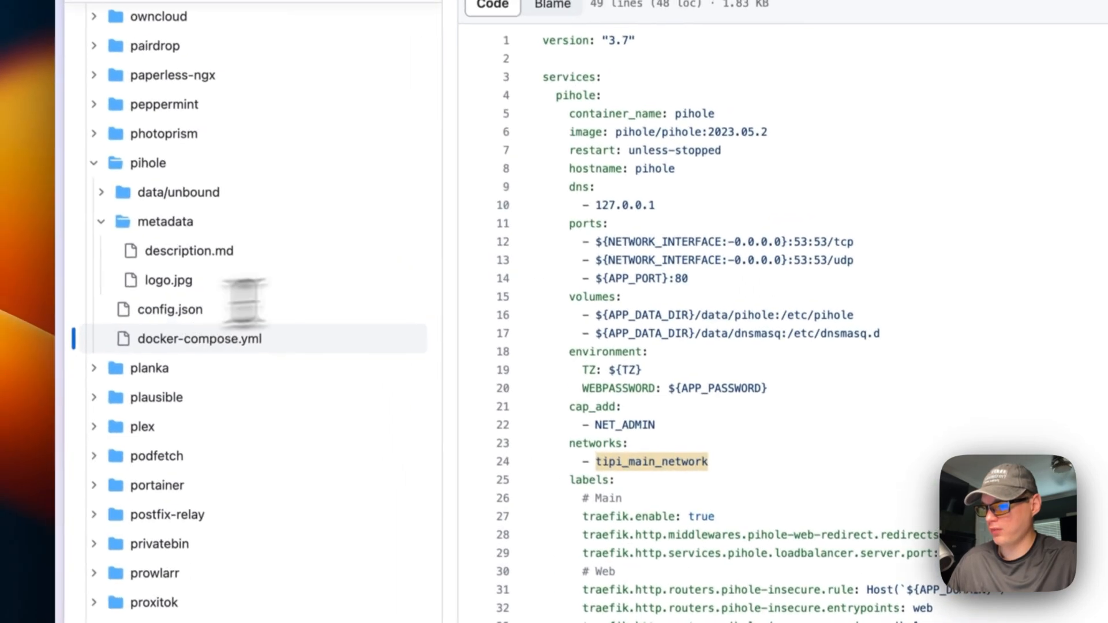
{"action": "left_click", "coordinate": [170, 309]}
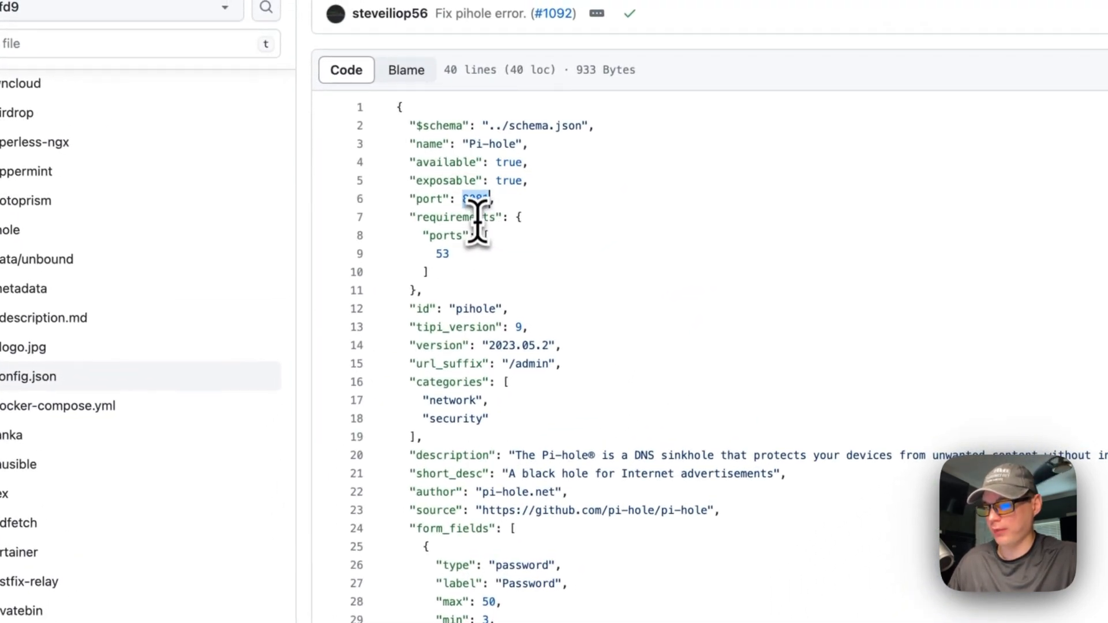
{"action": "left_click", "coordinate": [58, 406]}
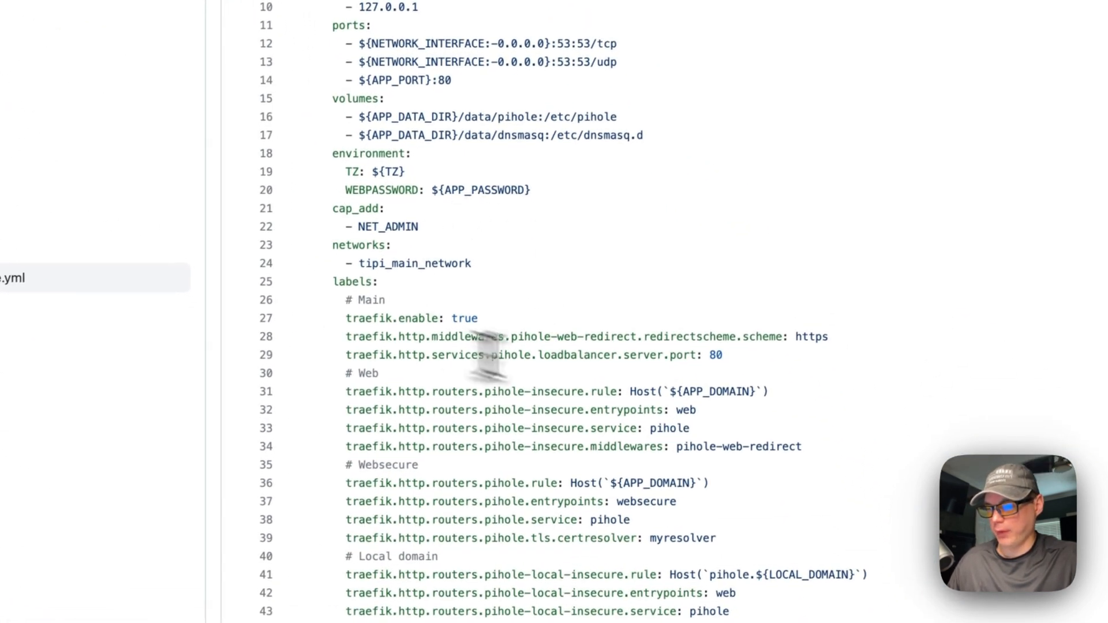
{"action": "mouse_move", "coordinate": [347, 355]}
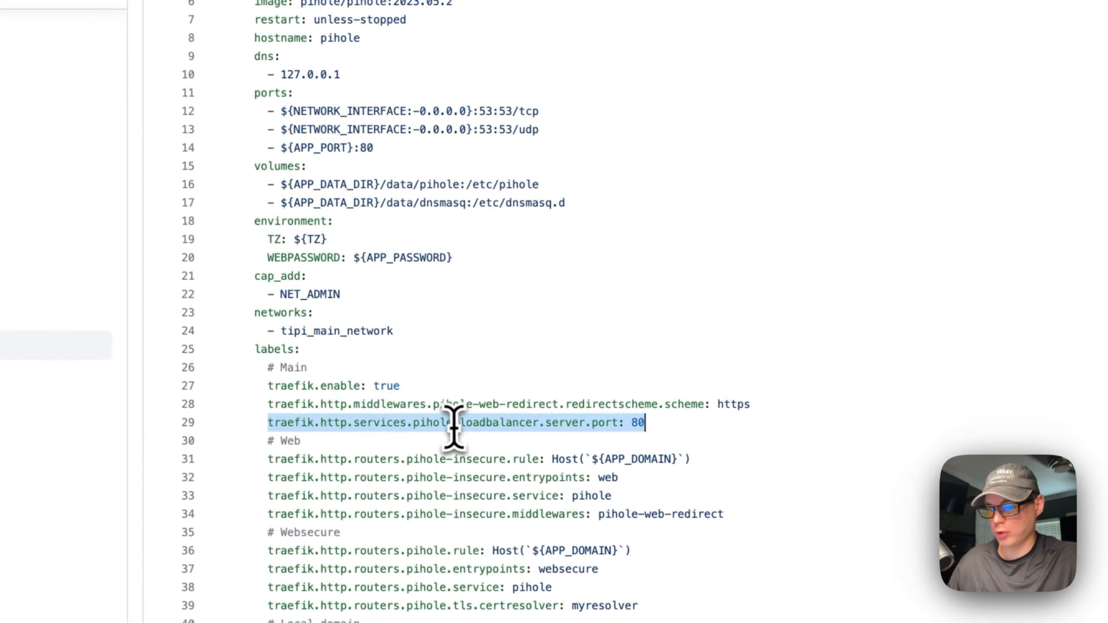
{"action": "scroll", "scroll_direction": "up", "scroll_amount": 3}
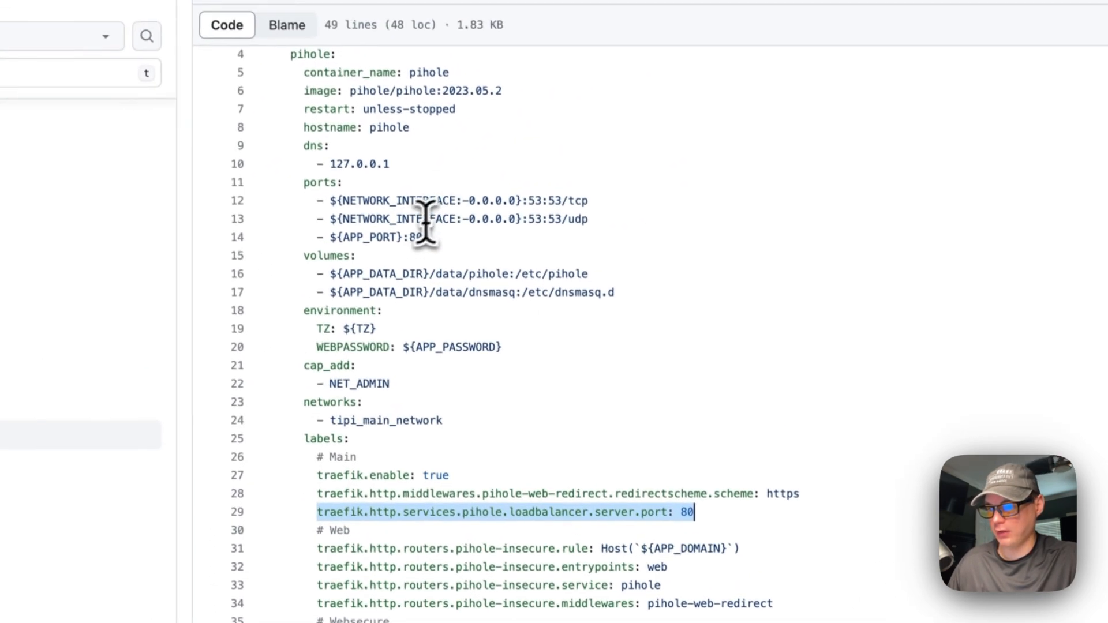
{"action": "scroll", "scroll_direction": "down", "scroll_amount": 3}
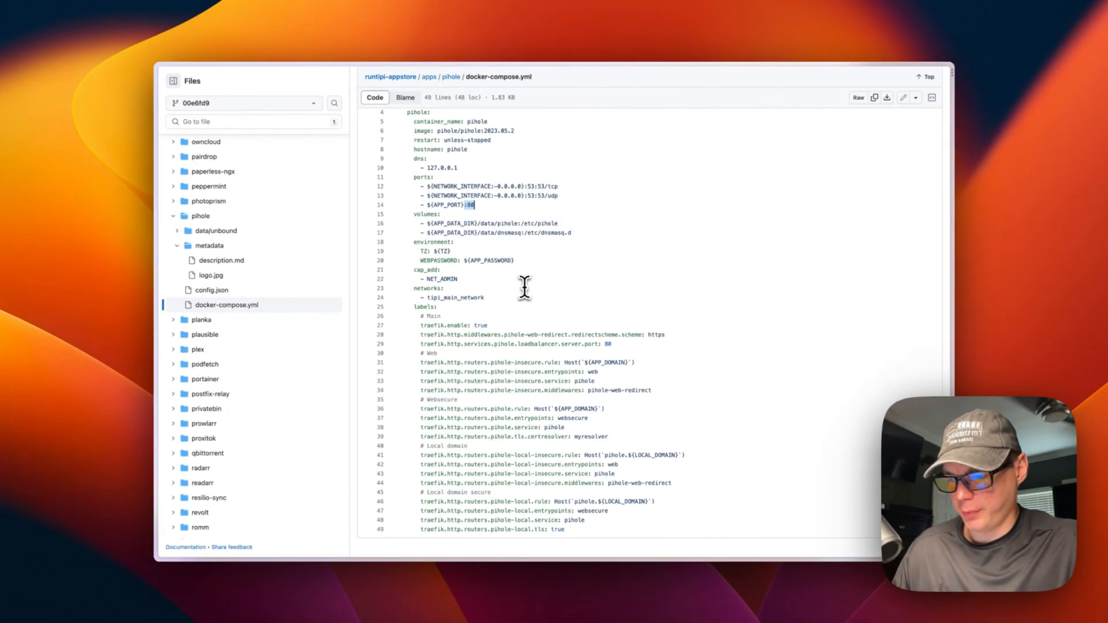
{"action": "scroll", "scroll_direction": "up", "scroll_amount": 3}
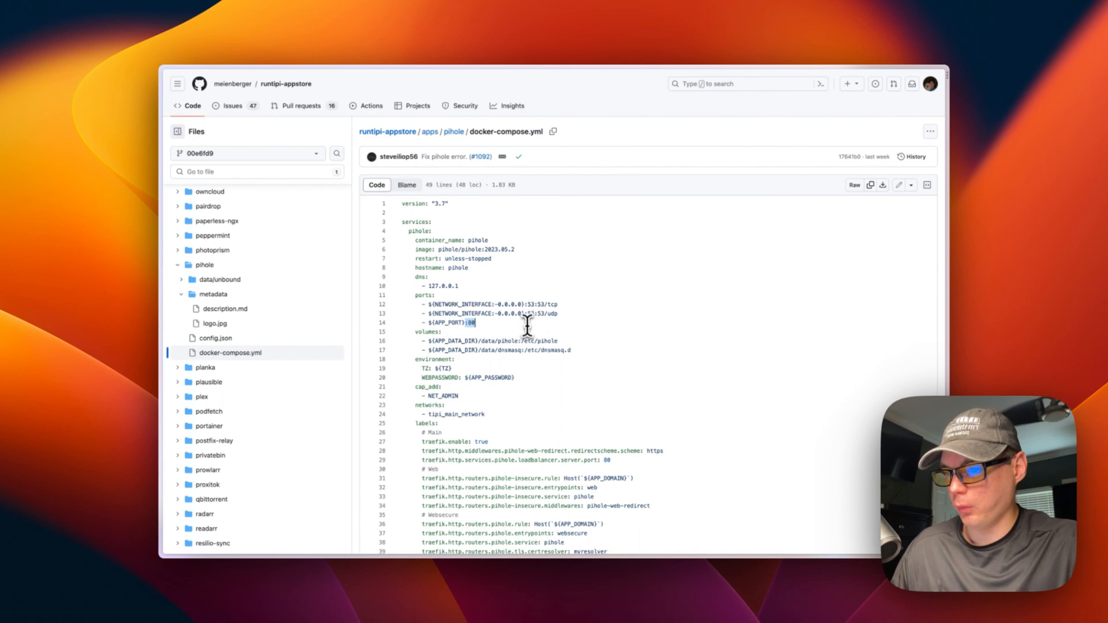
{"action": "mouse_move", "coordinate": [503, 409]}
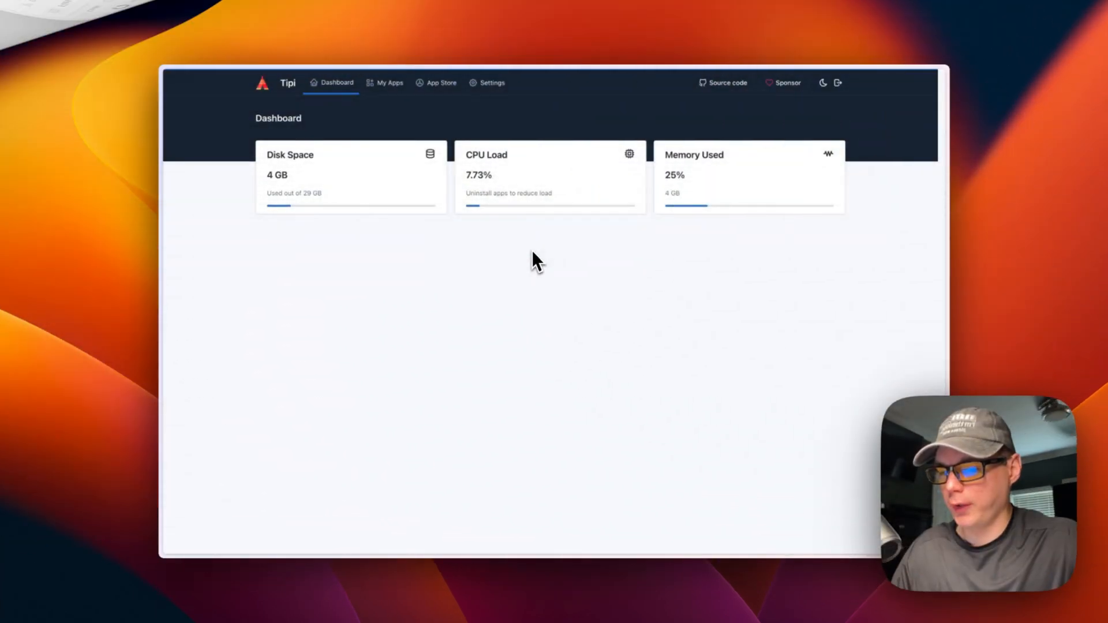
{"action": "mouse_move", "coordinate": [511, 274]}
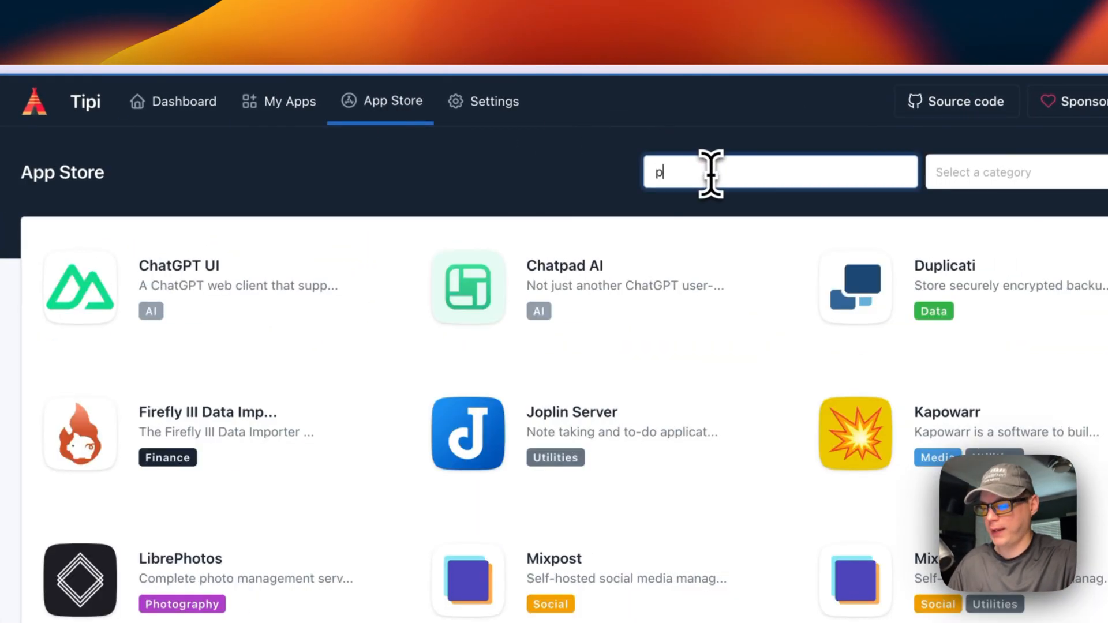
- Search 'pi' in the App Store, then check Pi-hole's base info and description
{"action": "type", "text": "i"}
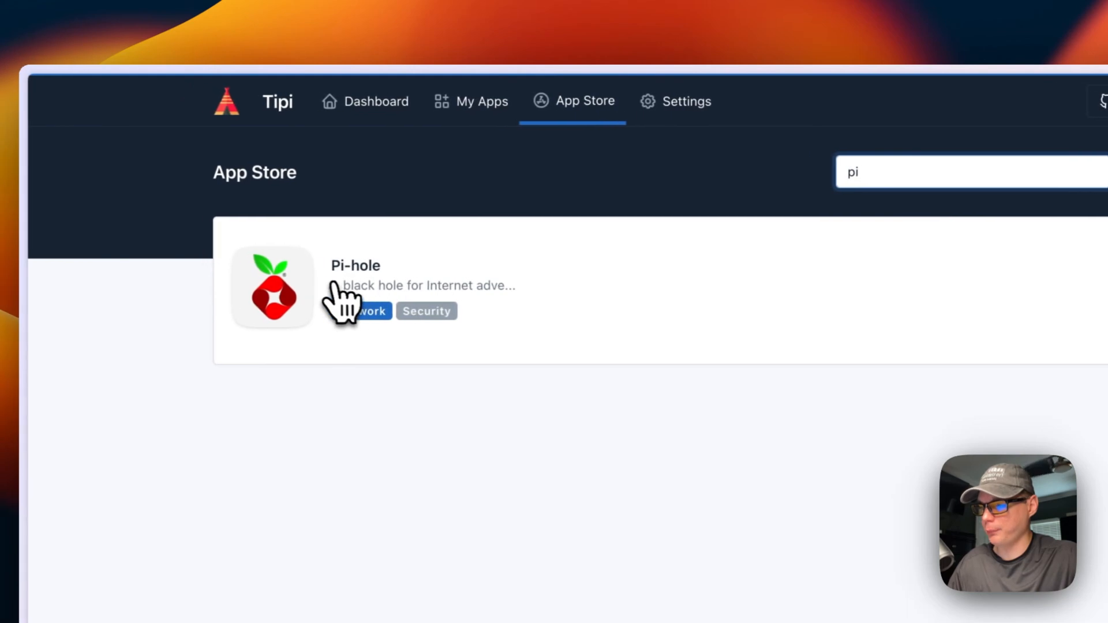
{"action": "left_click", "coordinate": [355, 286]}
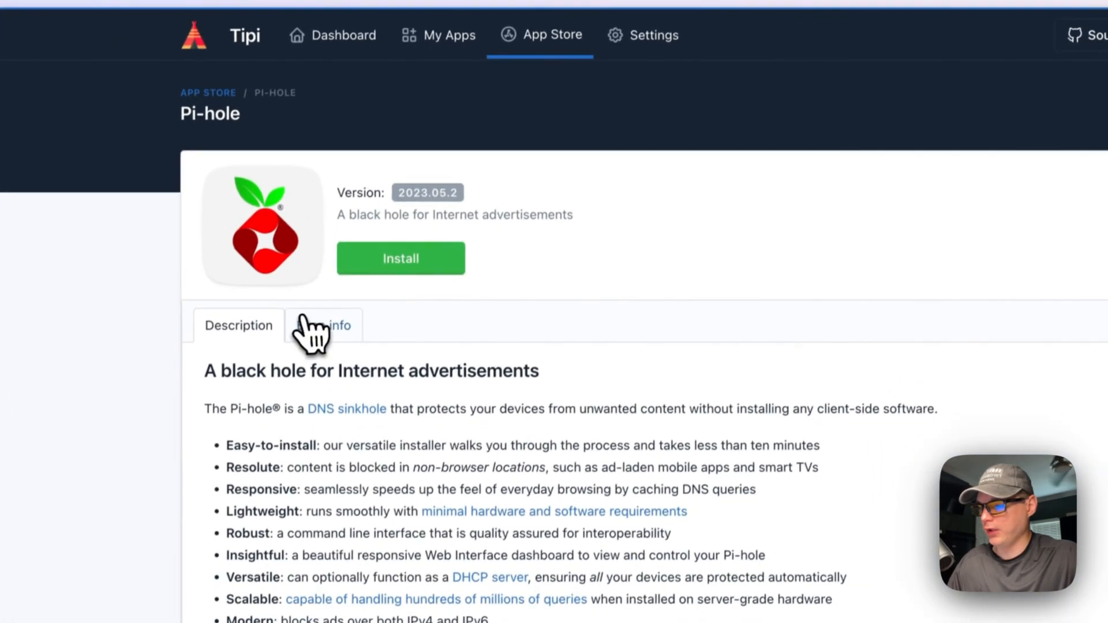
{"action": "left_click", "coordinate": [324, 325]}
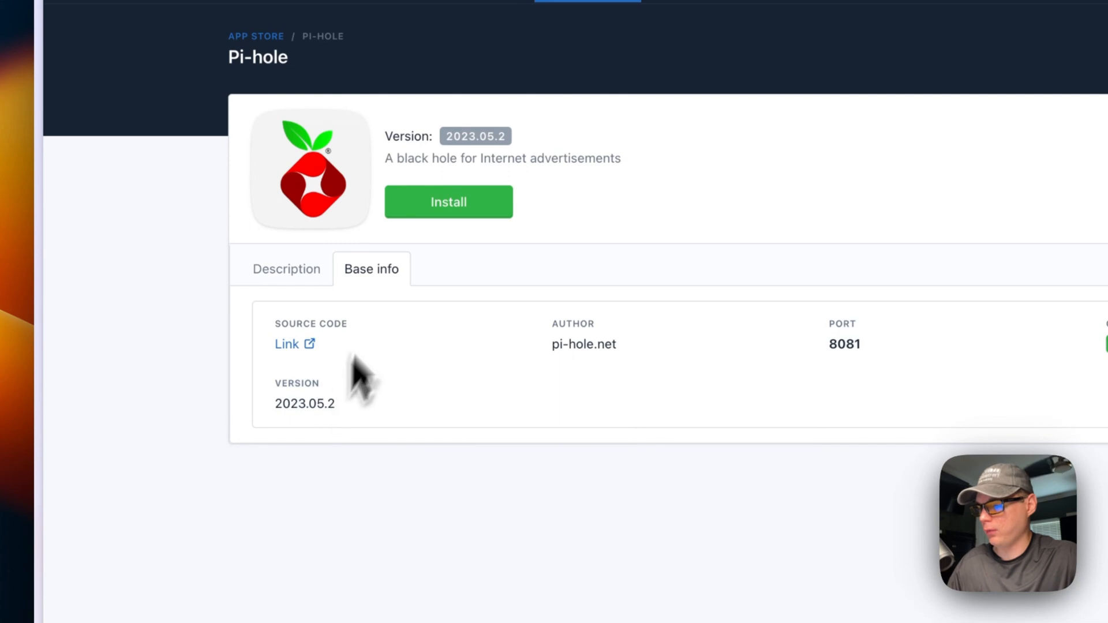
{"action": "left_click", "coordinate": [287, 268]}
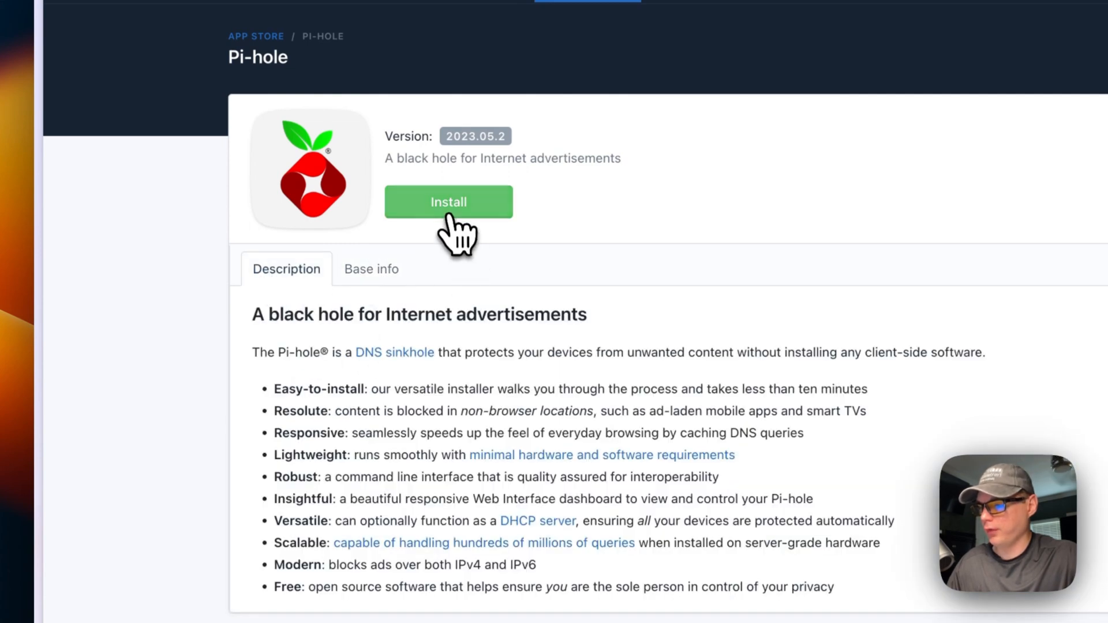
- Install Pi-hole from its store page with an admin password entered
{"action": "left_click", "coordinate": [448, 202]}
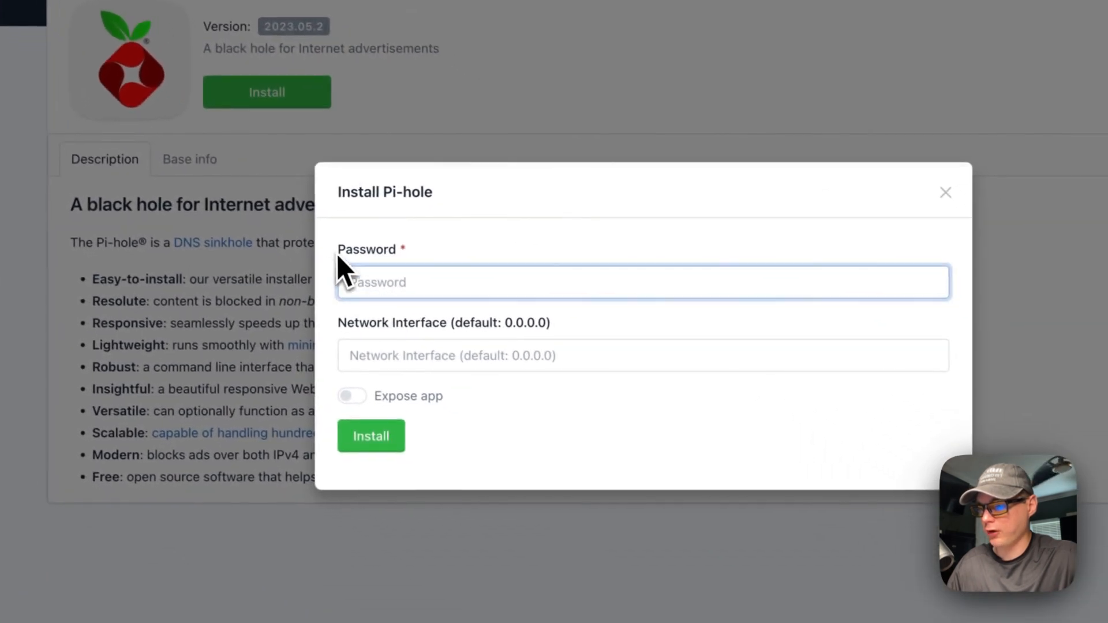
{"action": "mouse_move", "coordinate": [425, 283]}
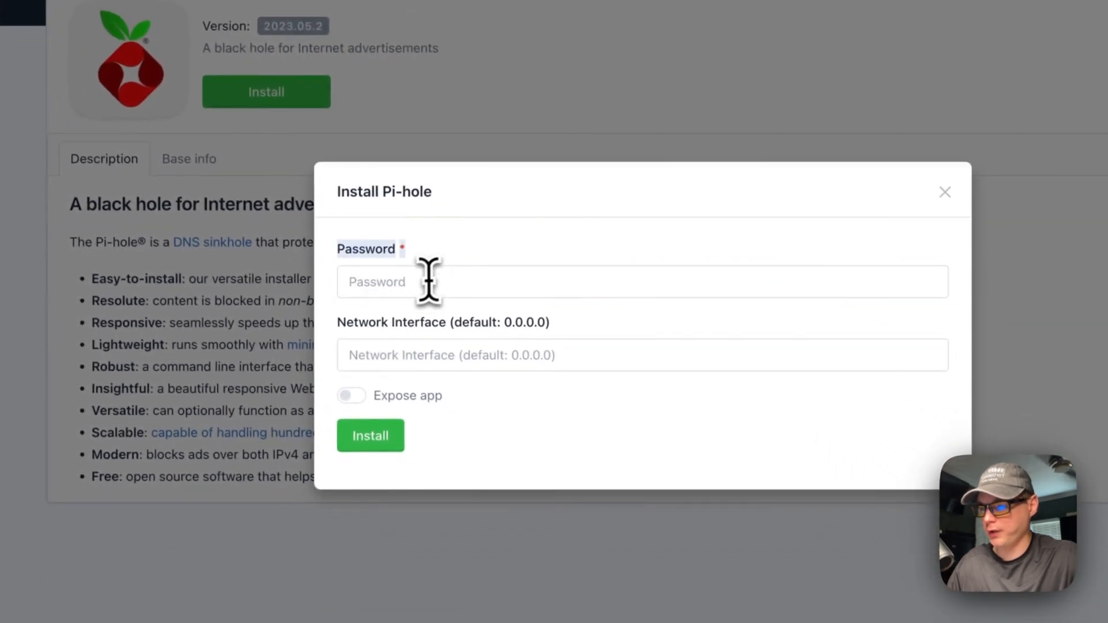
{"action": "type", "text": "password"}
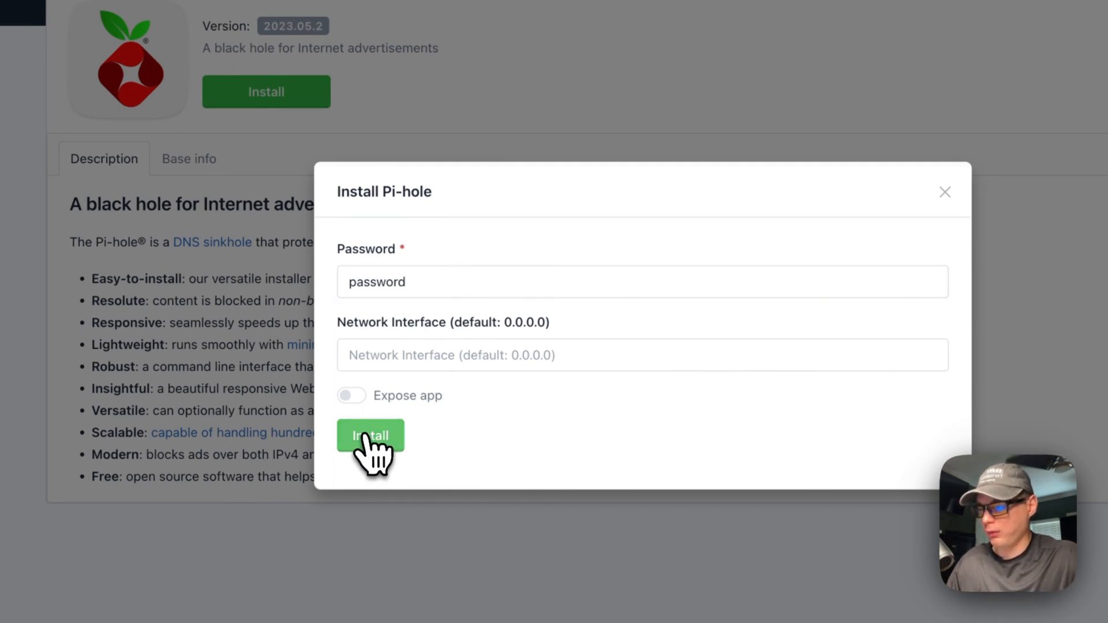
{"action": "left_click", "coordinate": [371, 435]}
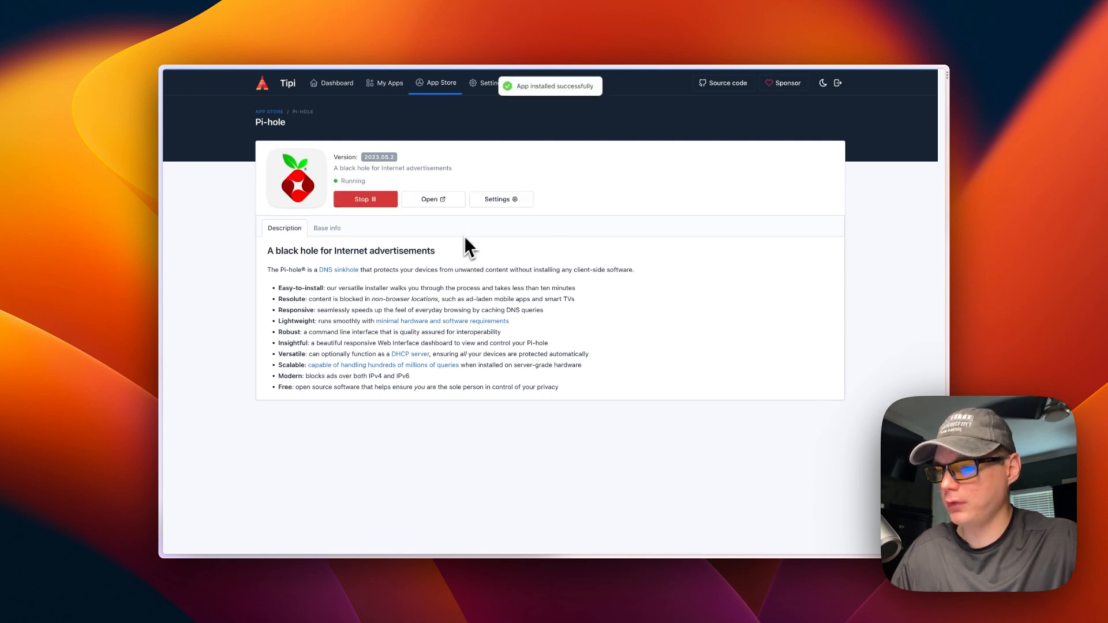
- Glance at Pi-hole's settings, then open it at 192.168.1.108:8081
{"action": "left_click", "coordinate": [496, 199]}
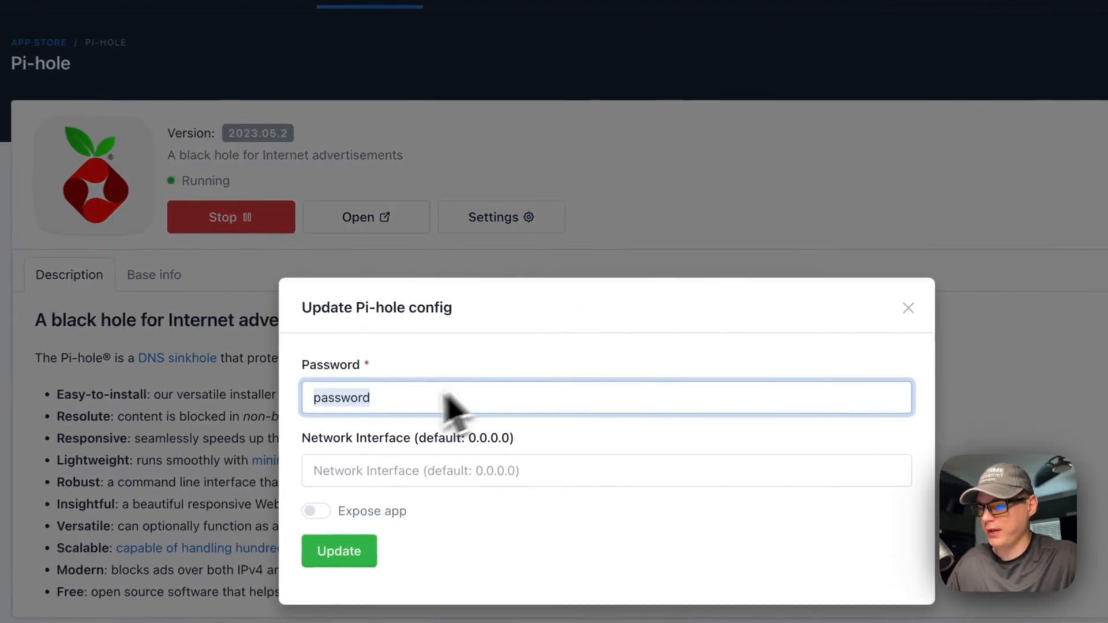
{"action": "left_click", "coordinate": [339, 551]}
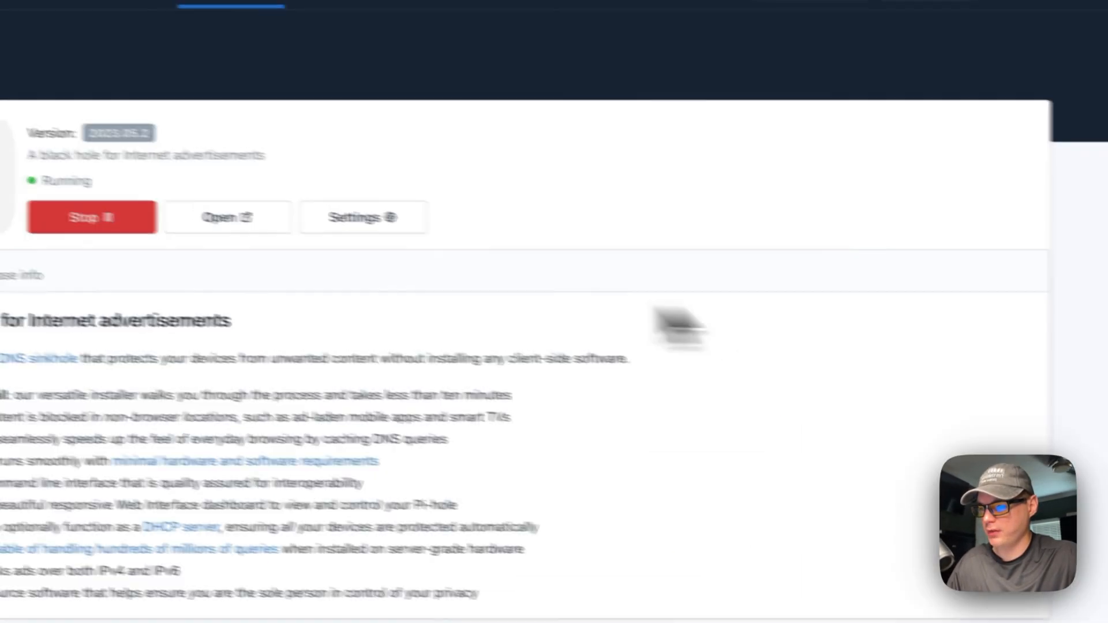
{"action": "left_click", "coordinate": [468, 261]}
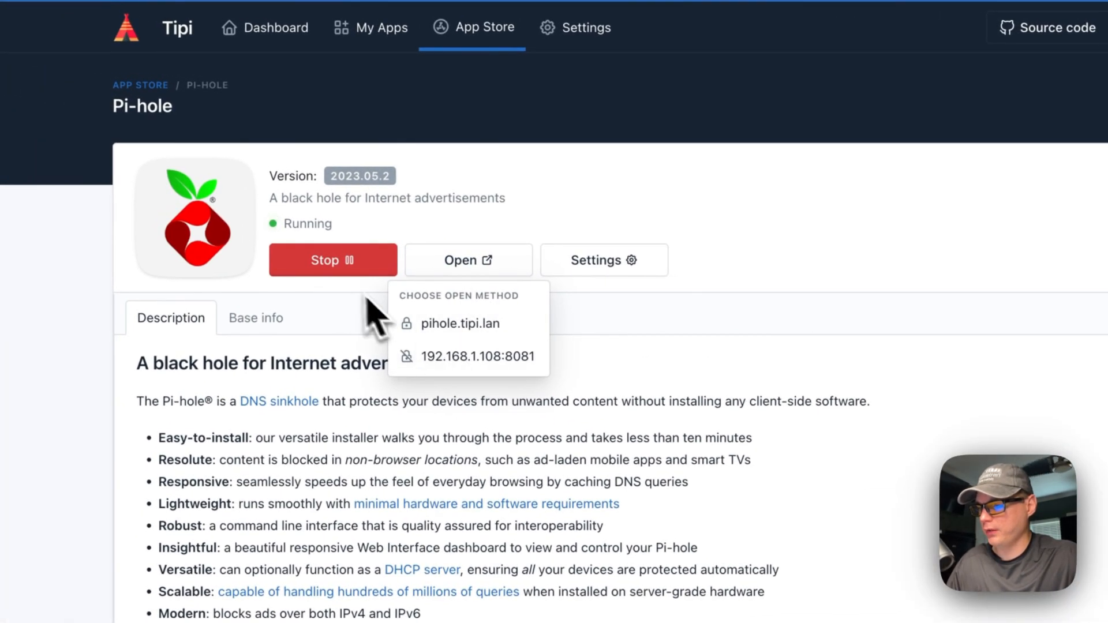
{"action": "mouse_move", "coordinate": [463, 290]}
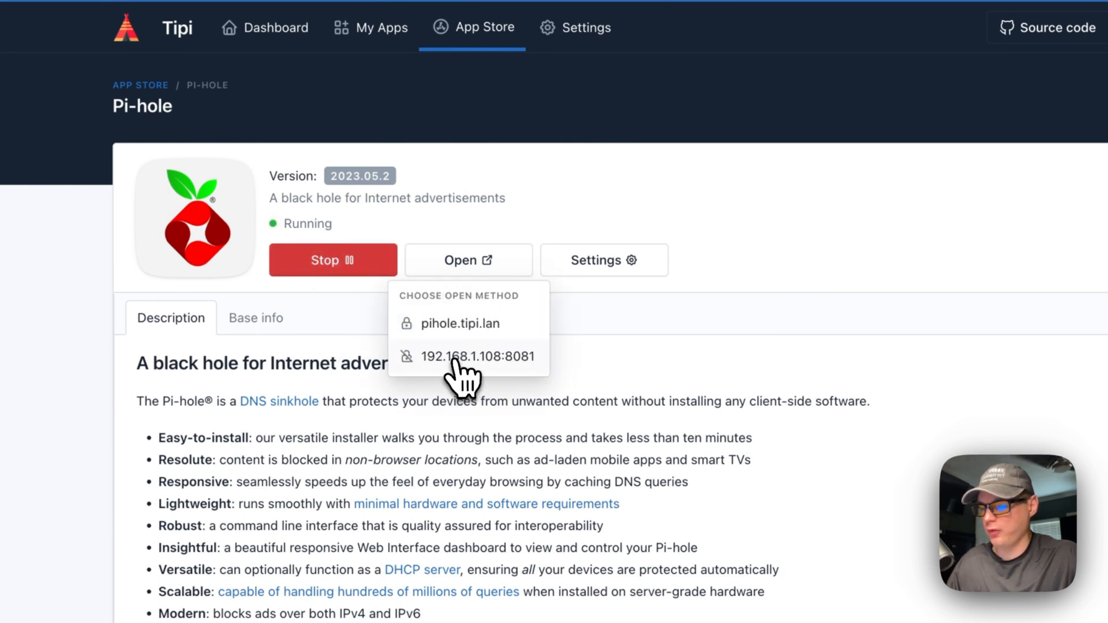
{"action": "left_click", "coordinate": [478, 356]}
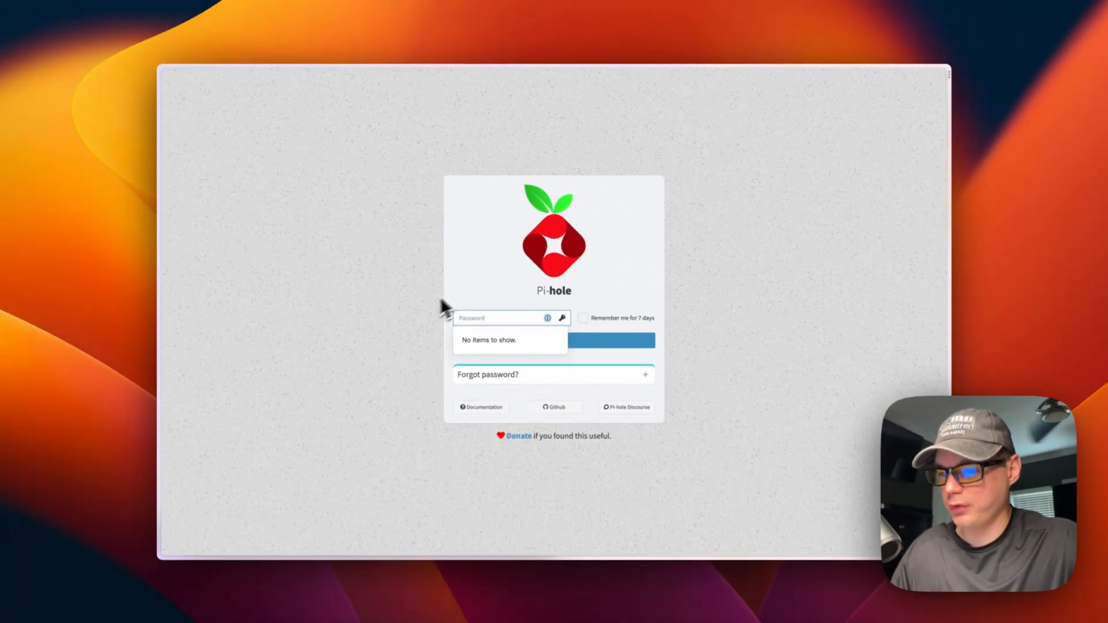
{"action": "mouse_move", "coordinate": [419, 330]}
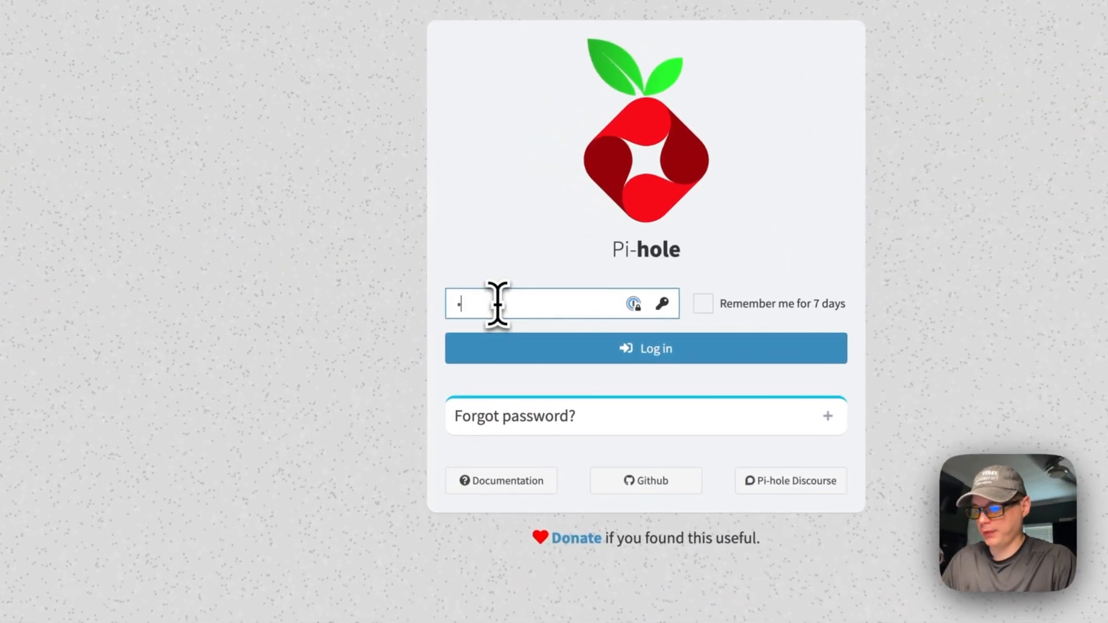
{"action": "left_click", "coordinate": [645, 347]}
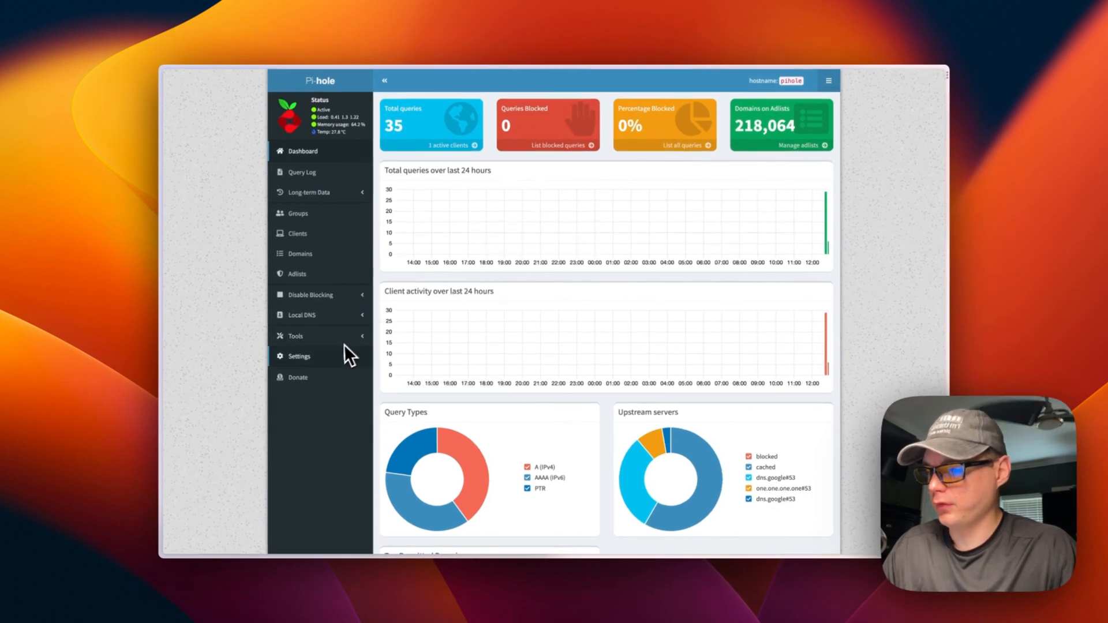
- Review Query Log, Groups, Clients, Domains and Local CNAME records, then open Settings
{"action": "left_click", "coordinate": [301, 172]}
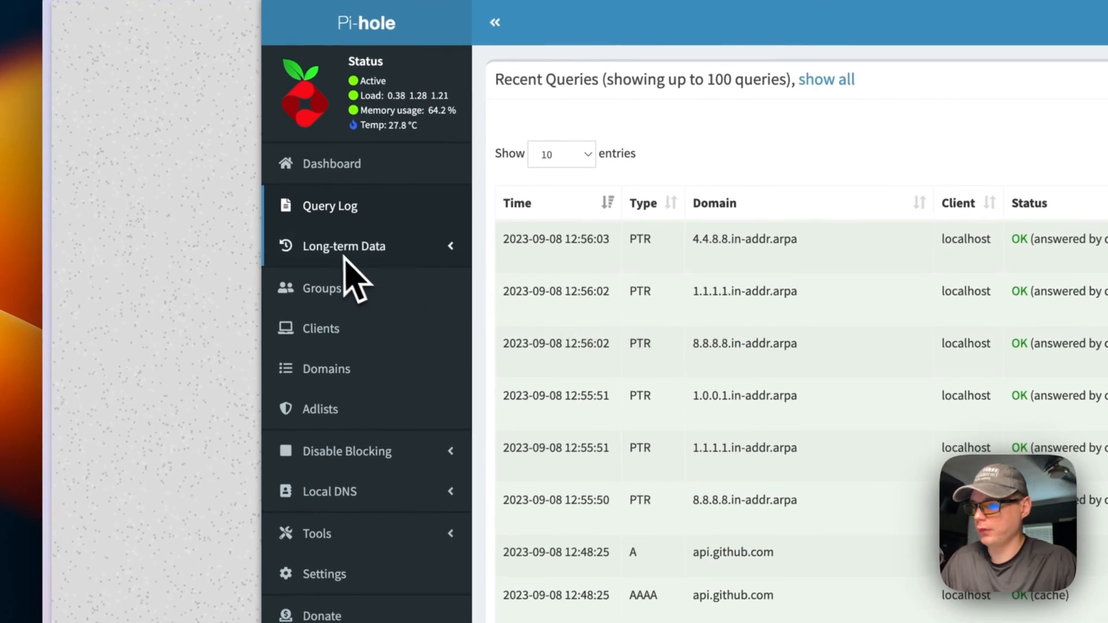
{"action": "left_click", "coordinate": [322, 288]}
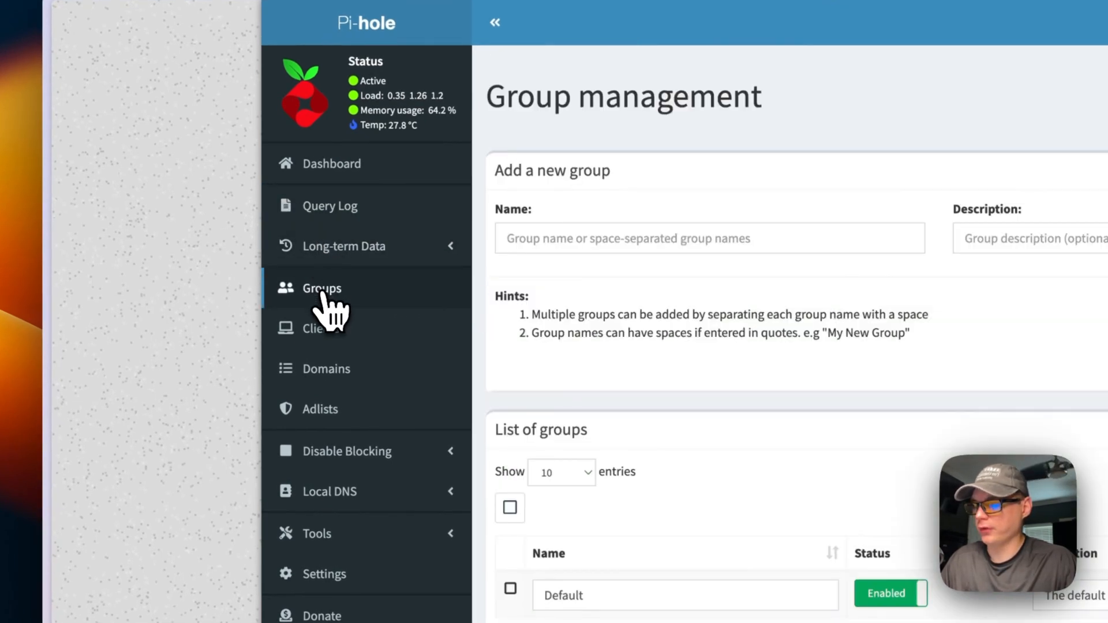
{"action": "left_click", "coordinate": [321, 328]}
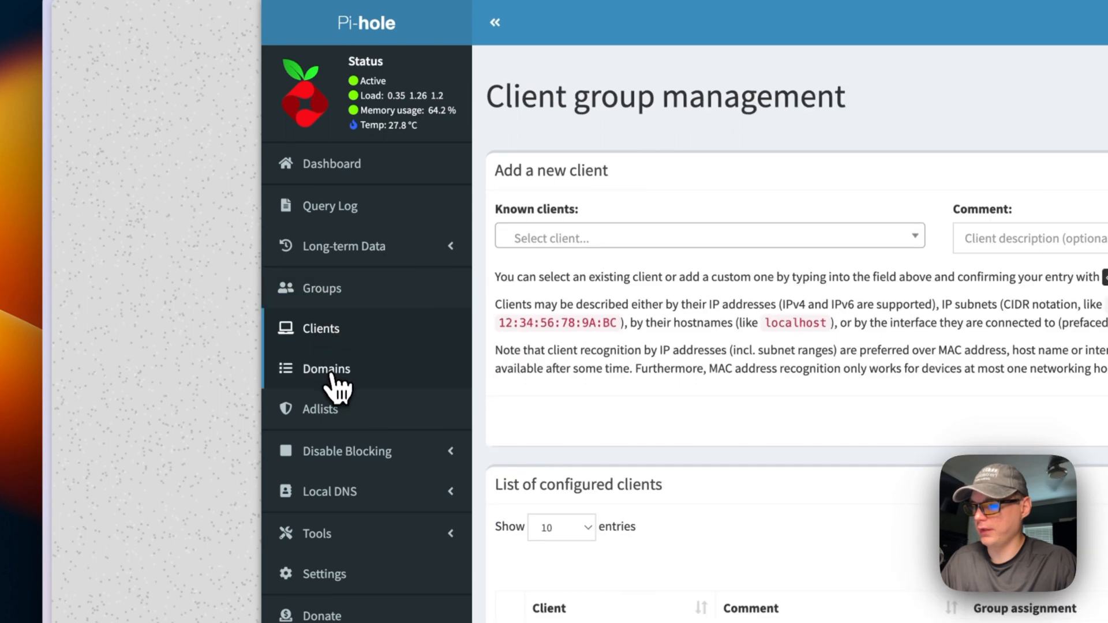
{"action": "left_click", "coordinate": [321, 408]}
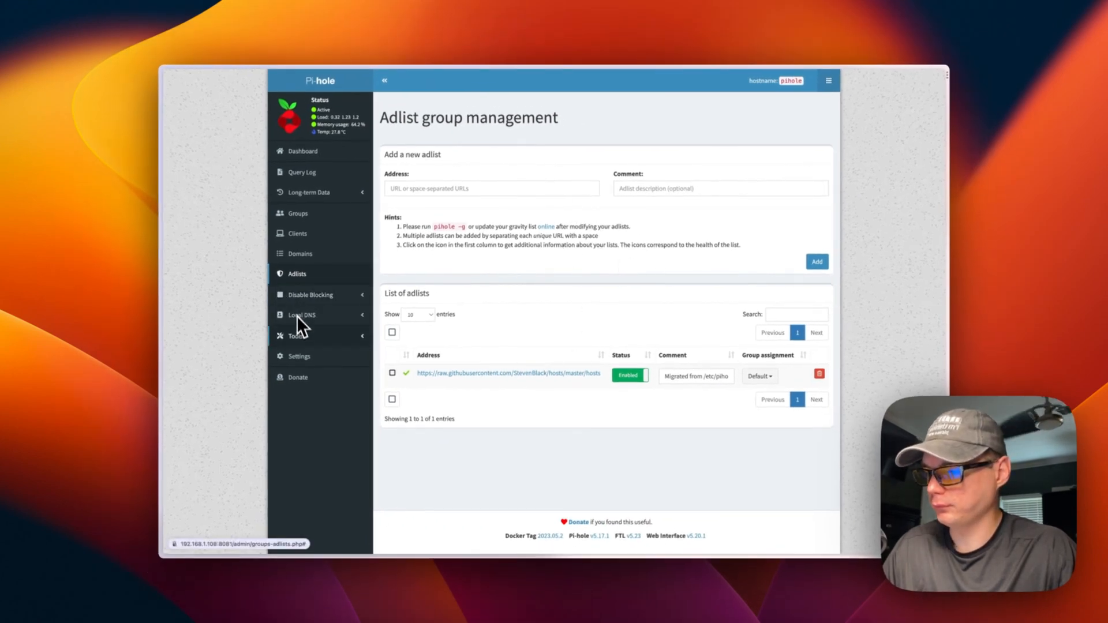
{"action": "left_click", "coordinate": [301, 315]}
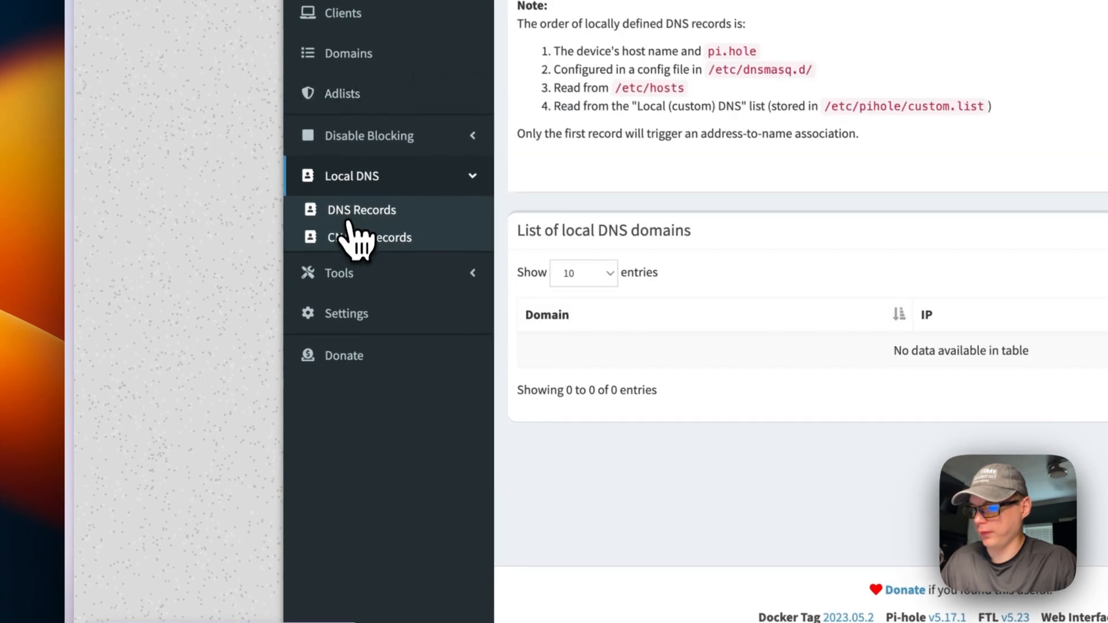
{"action": "left_click", "coordinate": [372, 236]}
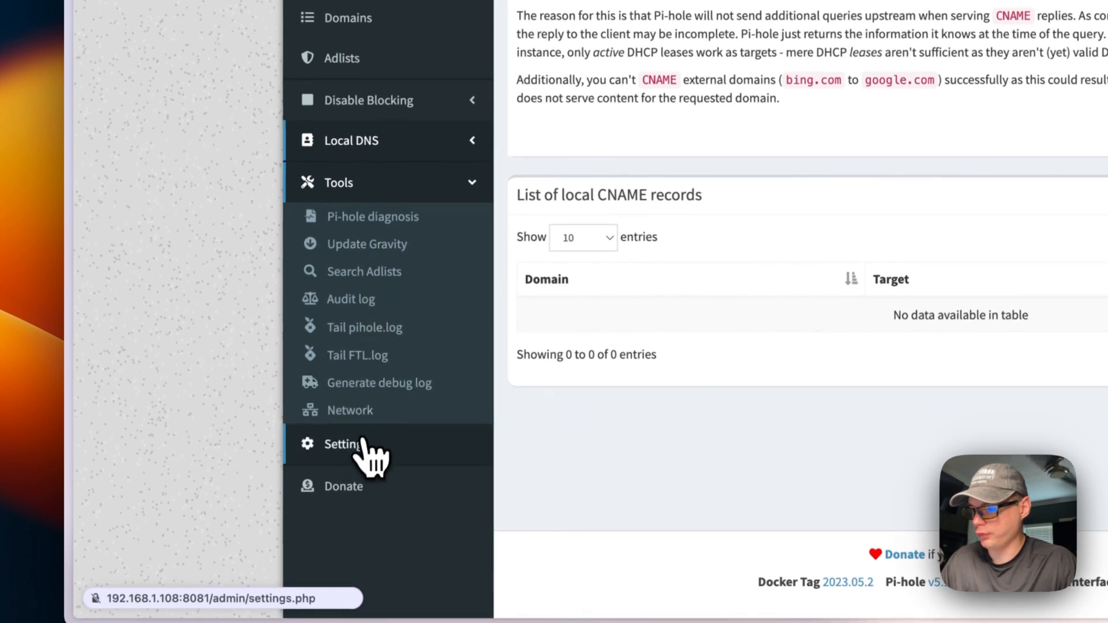
{"action": "left_click", "coordinate": [344, 444]}
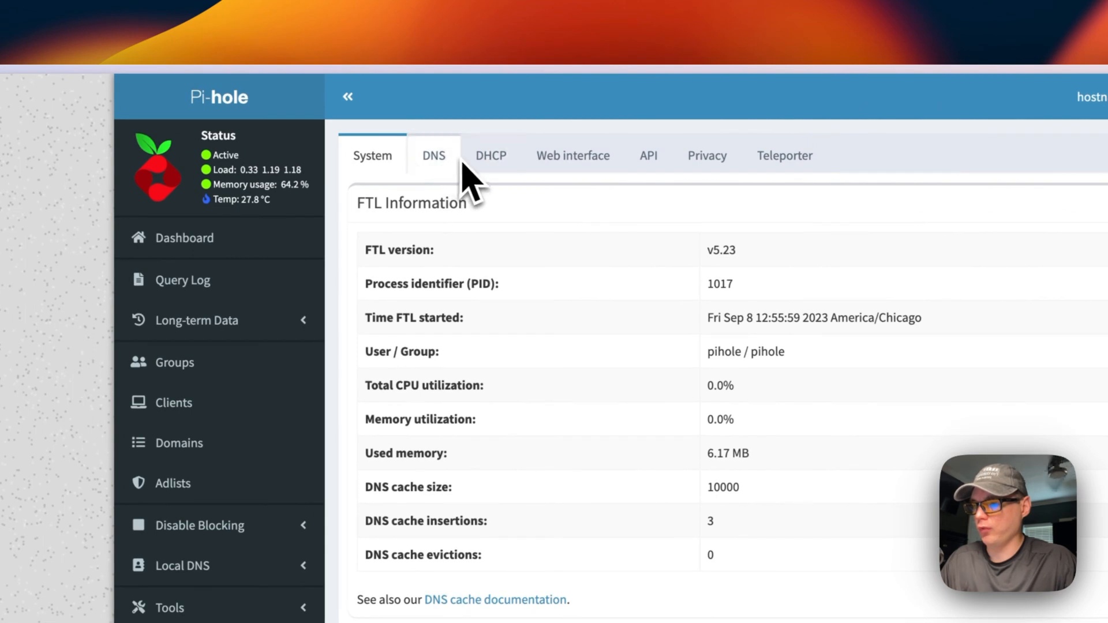
- Replace Google with Cloudflare and unfiltered Quad9 IPv4 upstream DNS servers and save
{"action": "left_click", "coordinate": [433, 155]}
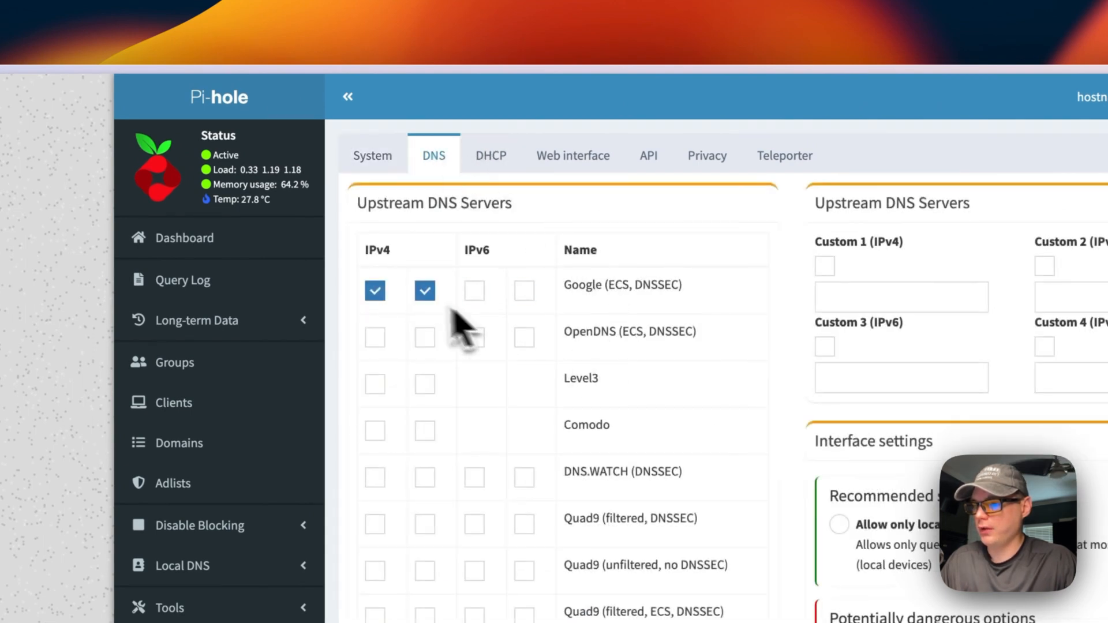
{"action": "left_click", "coordinate": [375, 290]}
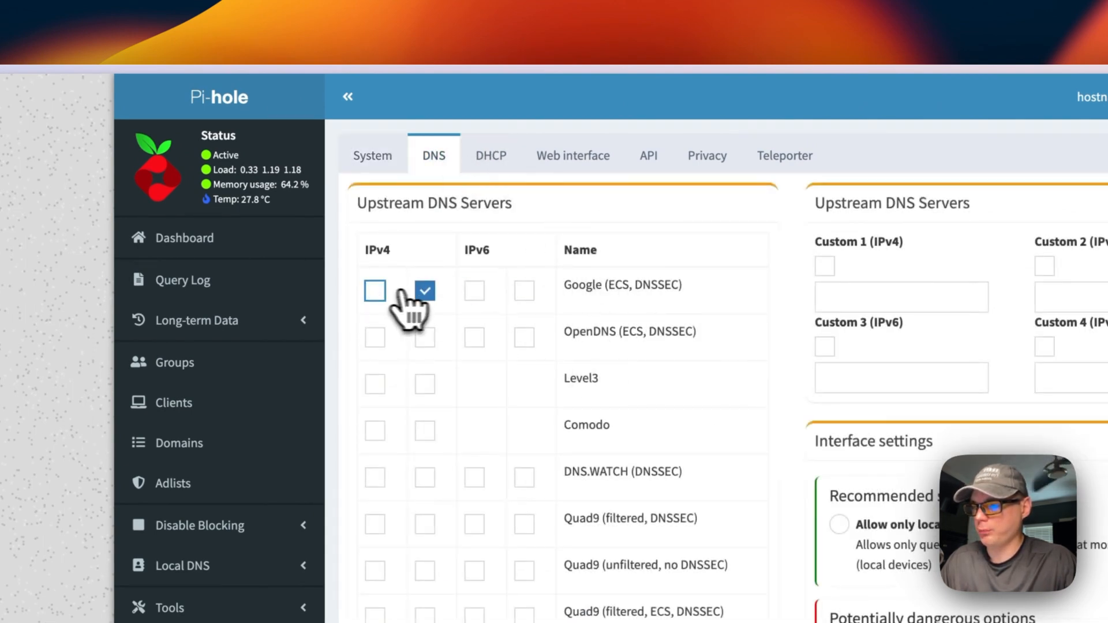
{"action": "scroll", "scroll_direction": "down", "scroll_amount": 3}
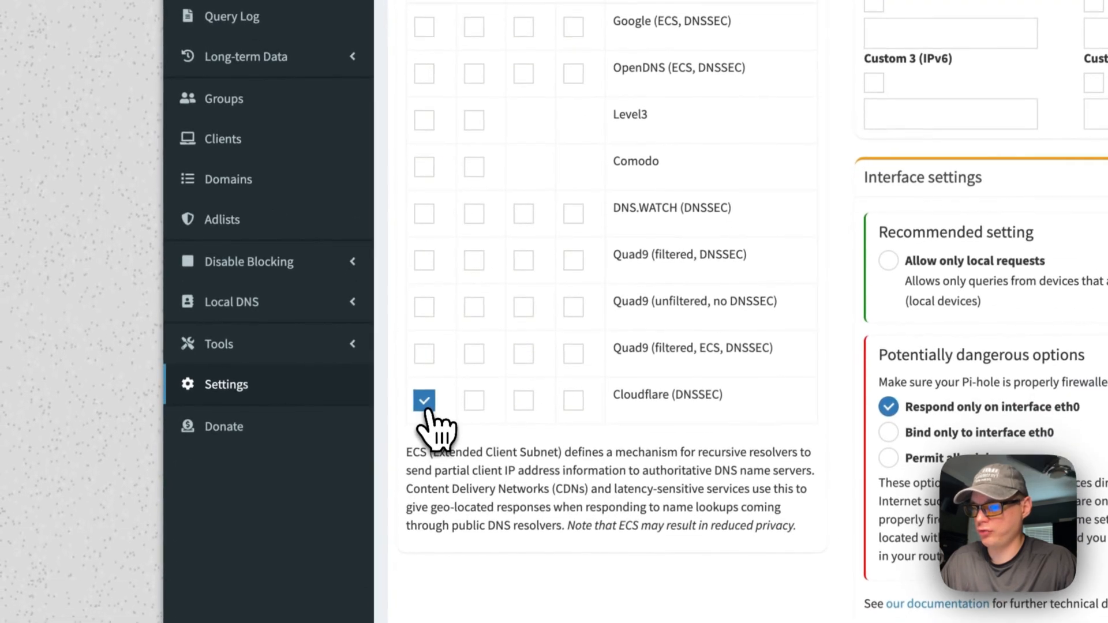
{"action": "scroll", "scroll_direction": "down", "scroll_amount": 3}
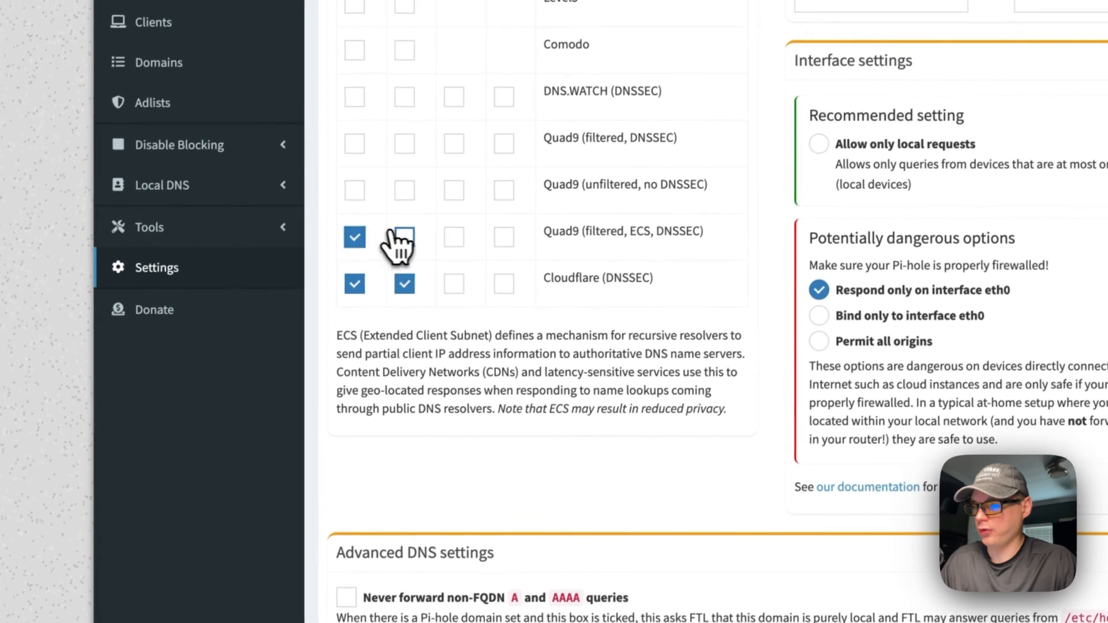
{"action": "scroll", "scroll_direction": "down", "scroll_amount": 3}
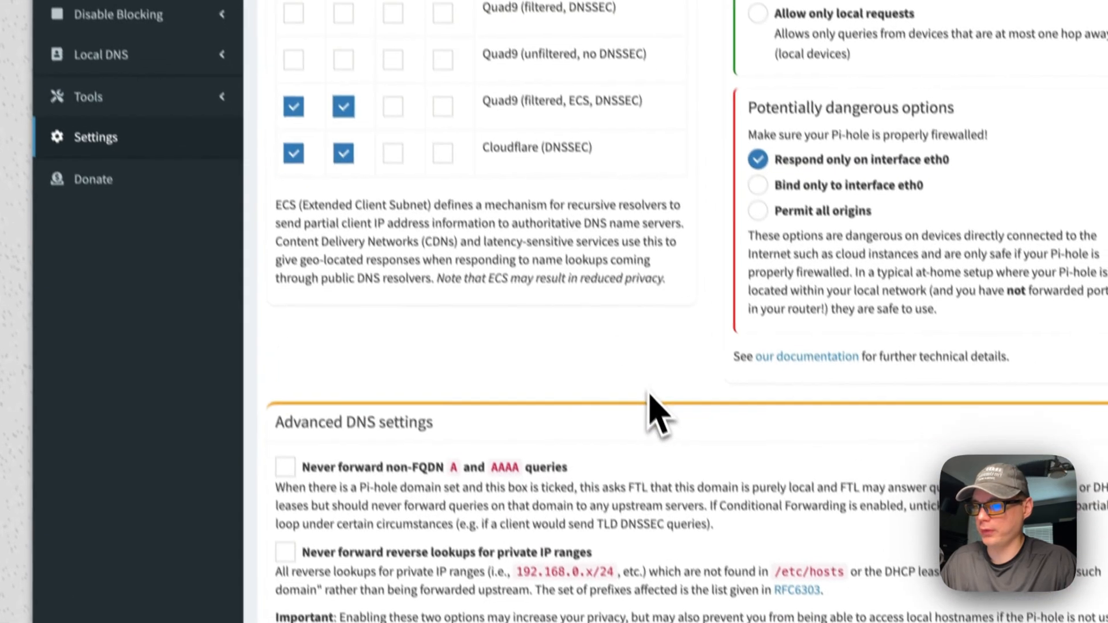
{"action": "scroll", "scroll_direction": "up", "scroll_amount": 3}
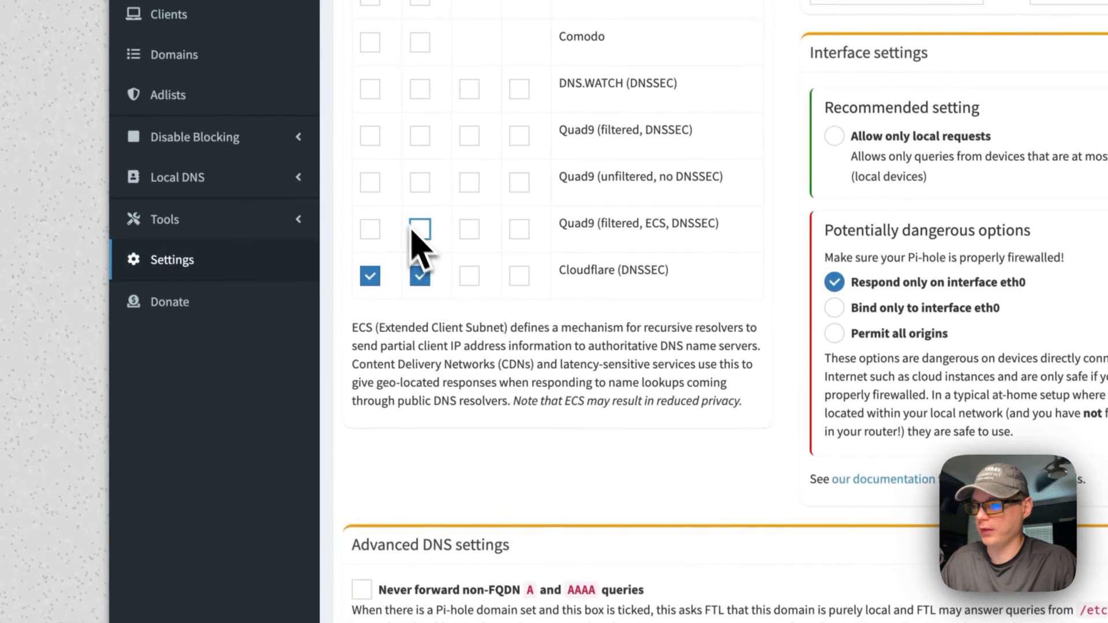
{"action": "scroll", "scroll_direction": "down", "scroll_amount": 3}
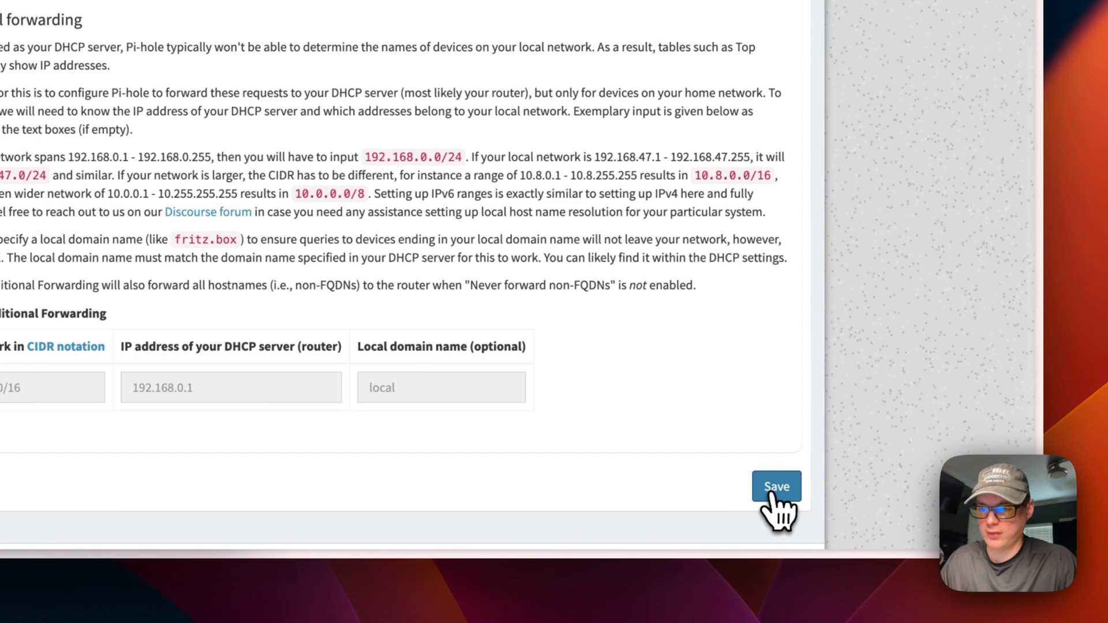
{"action": "left_click", "coordinate": [776, 486]}
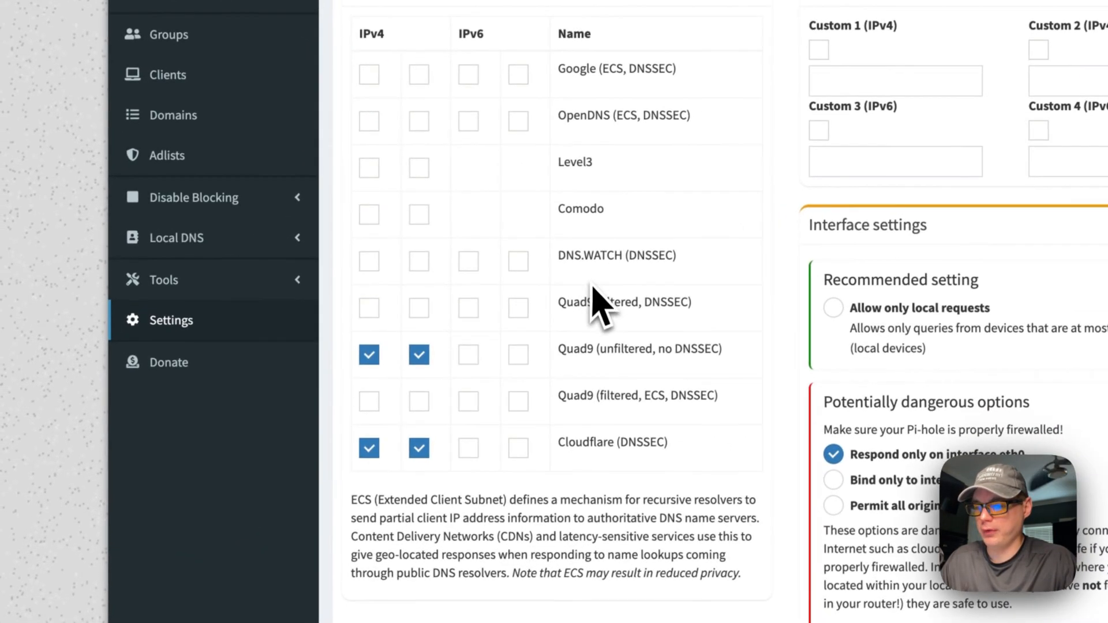
{"action": "scroll", "scroll_direction": "down", "scroll_amount": 3}
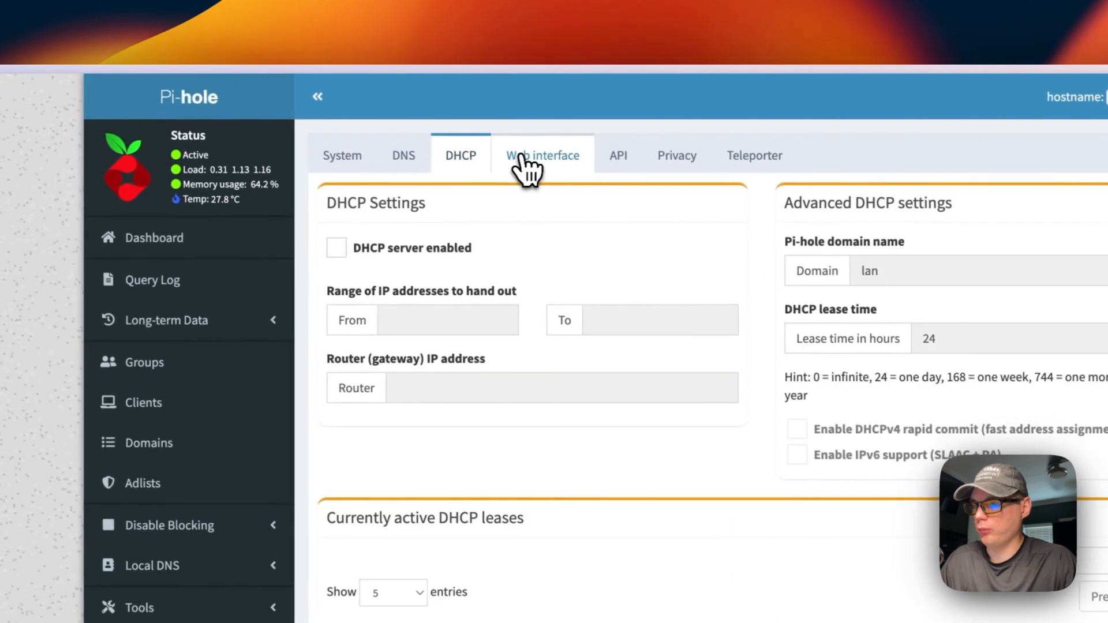
- Look through the Web interface, API and Teleporter settings tabs, then return to the dashboard
{"action": "left_click", "coordinate": [542, 155]}
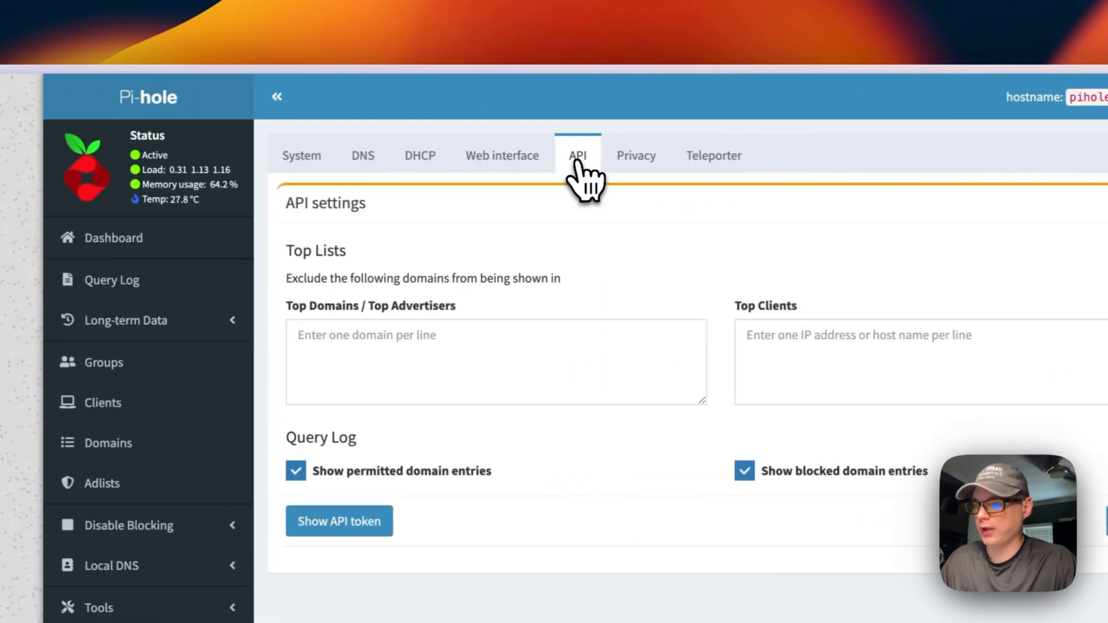
{"action": "left_click", "coordinate": [640, 155]}
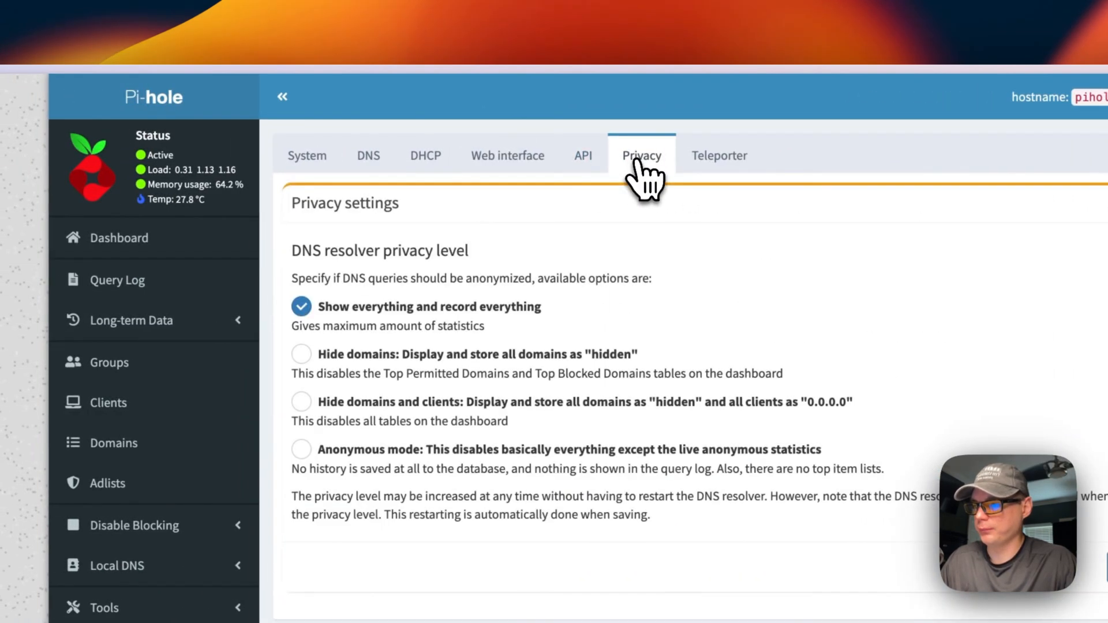
{"action": "mouse_move", "coordinate": [435, 357]}
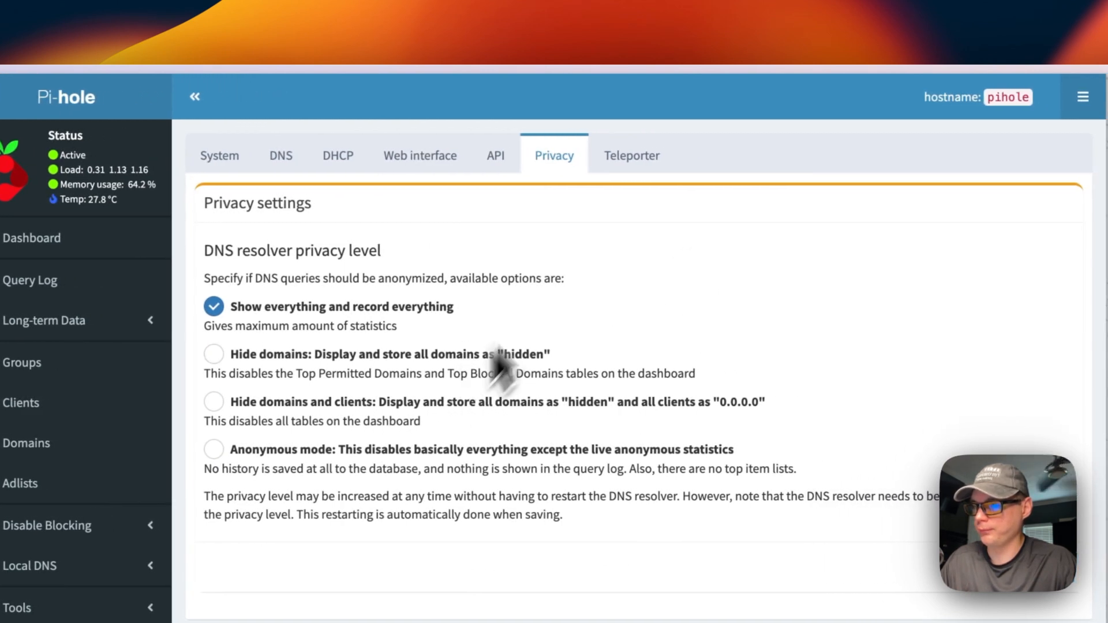
{"action": "left_click", "coordinate": [630, 154]}
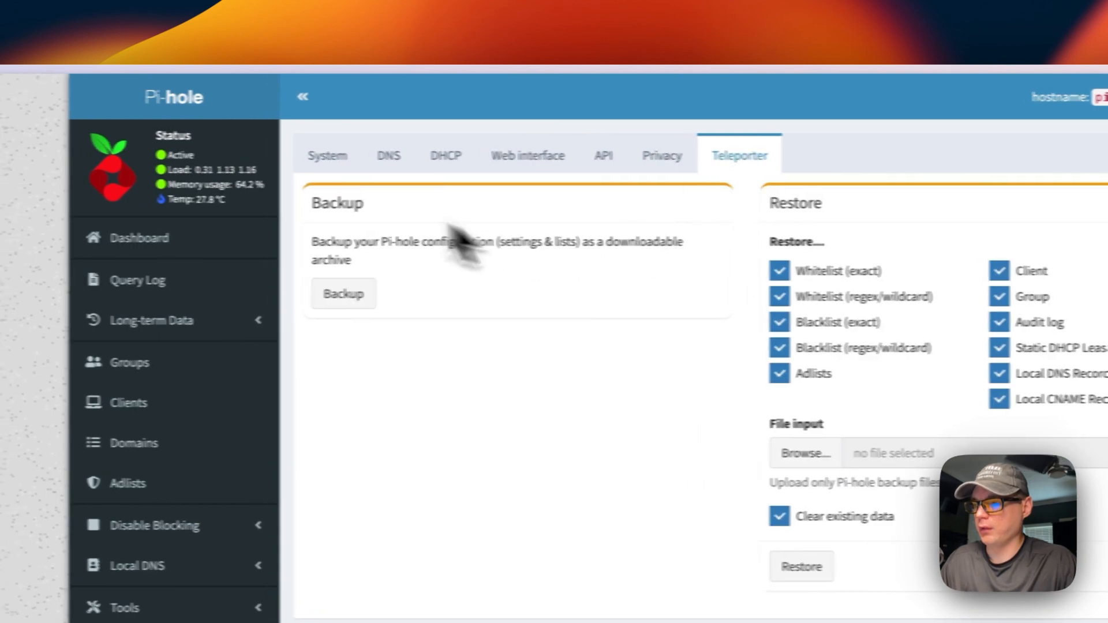
{"action": "left_click", "coordinate": [138, 237]}
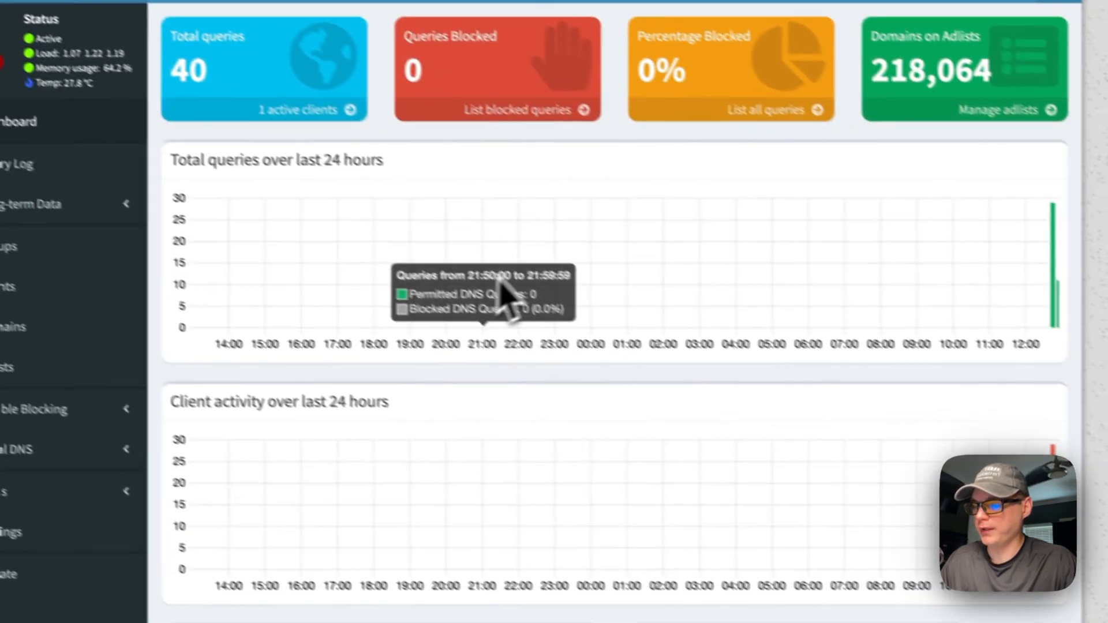
- Review the dashboard charts and top domains, then view Quad9- and Google-answered queries in the Query Log
{"action": "scroll", "scroll_direction": "down", "scroll_amount": 3}
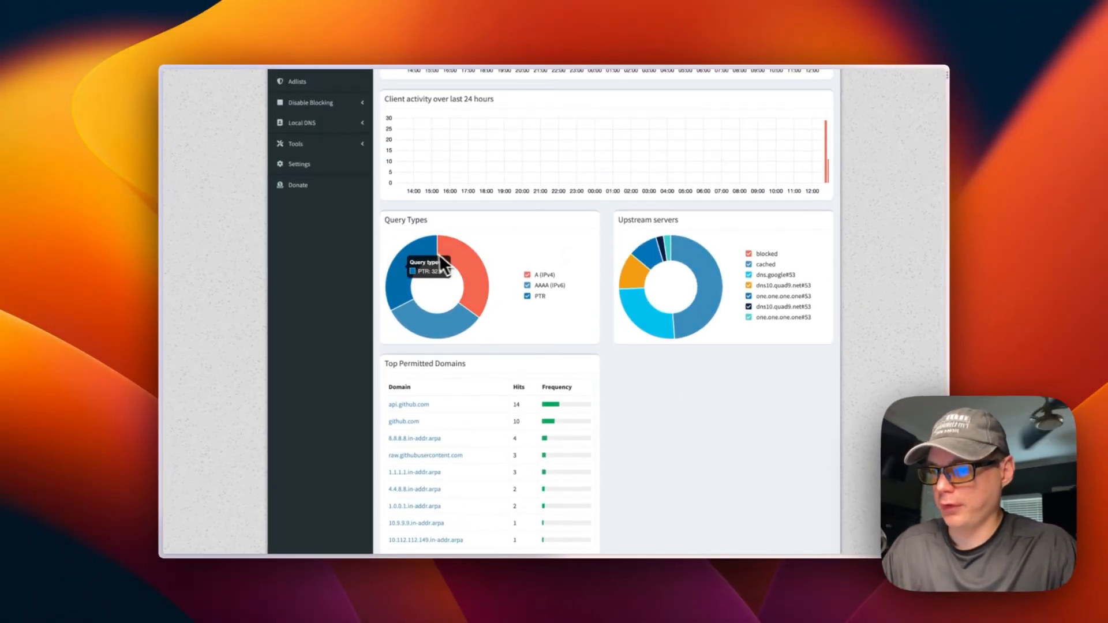
{"action": "scroll", "scroll_direction": "up", "scroll_amount": 3}
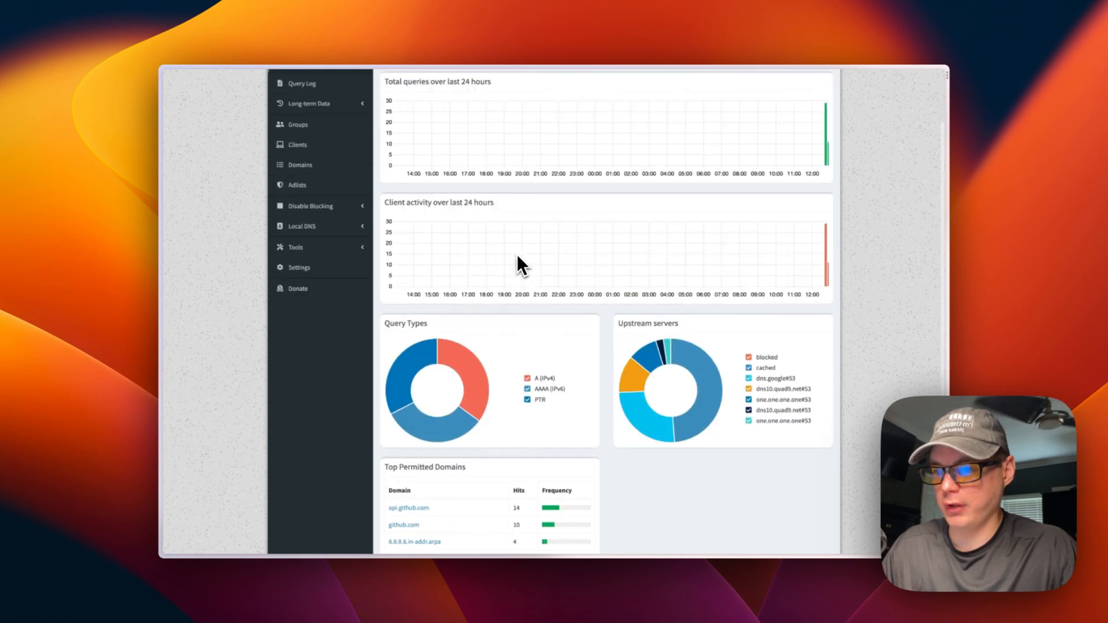
{"action": "scroll", "scroll_direction": "down", "scroll_amount": 3}
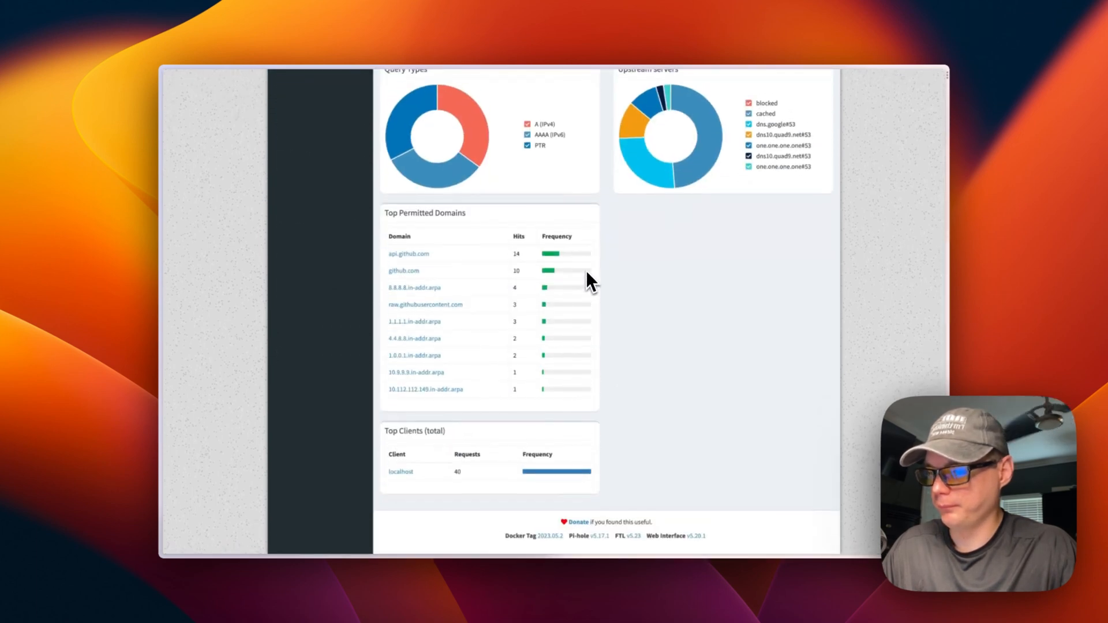
{"action": "scroll", "scroll_direction": "up", "scroll_amount": 3}
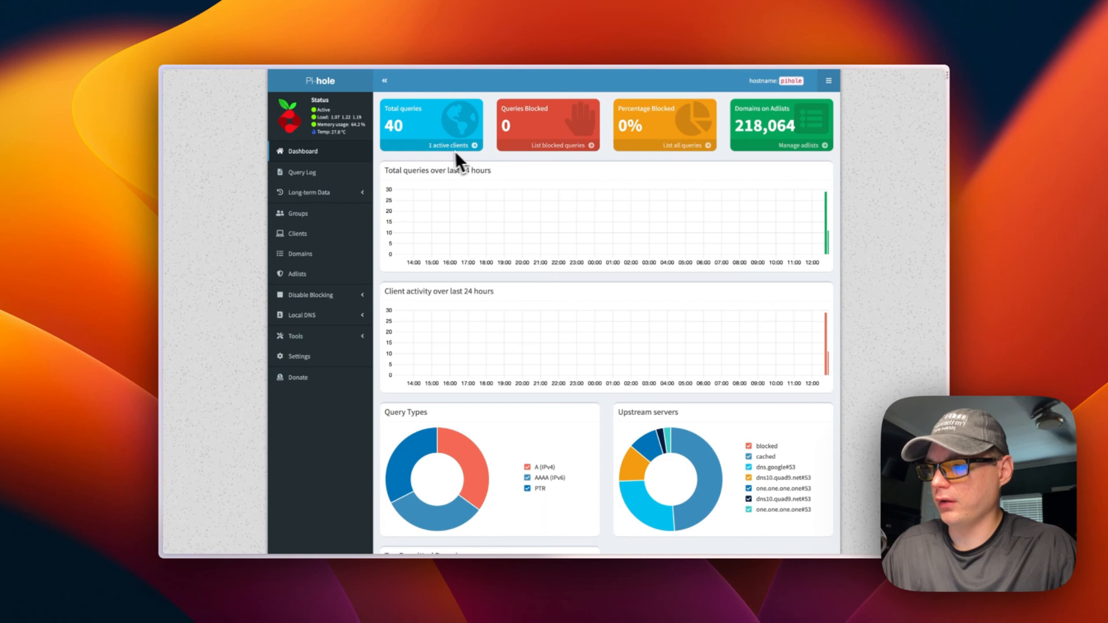
{"action": "mouse_move", "coordinate": [235, 225]}
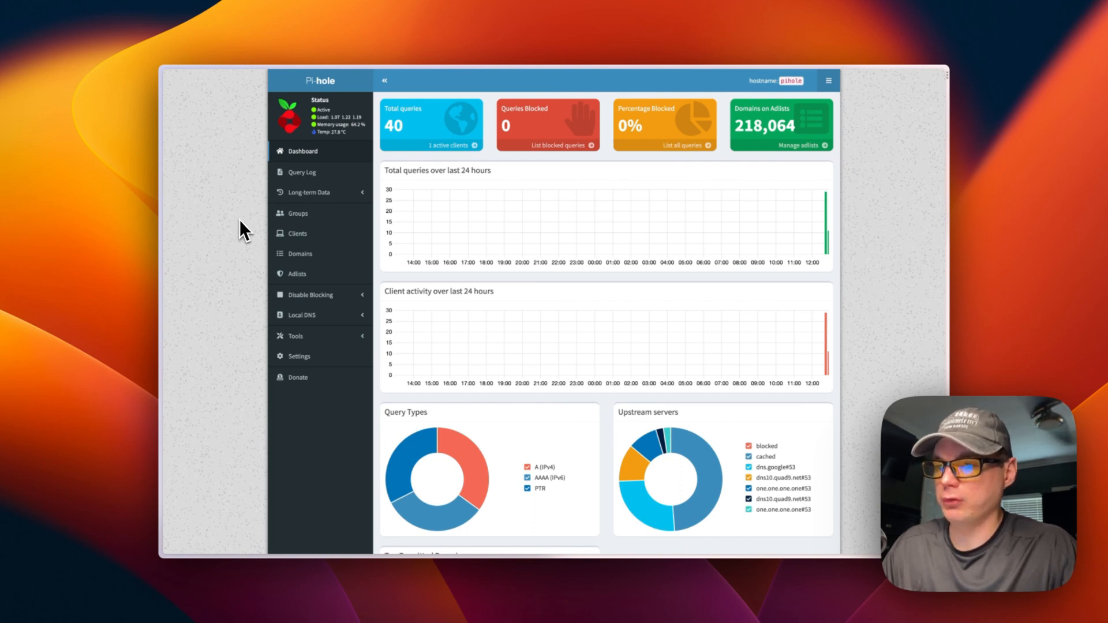
{"action": "left_click", "coordinate": [301, 172]}
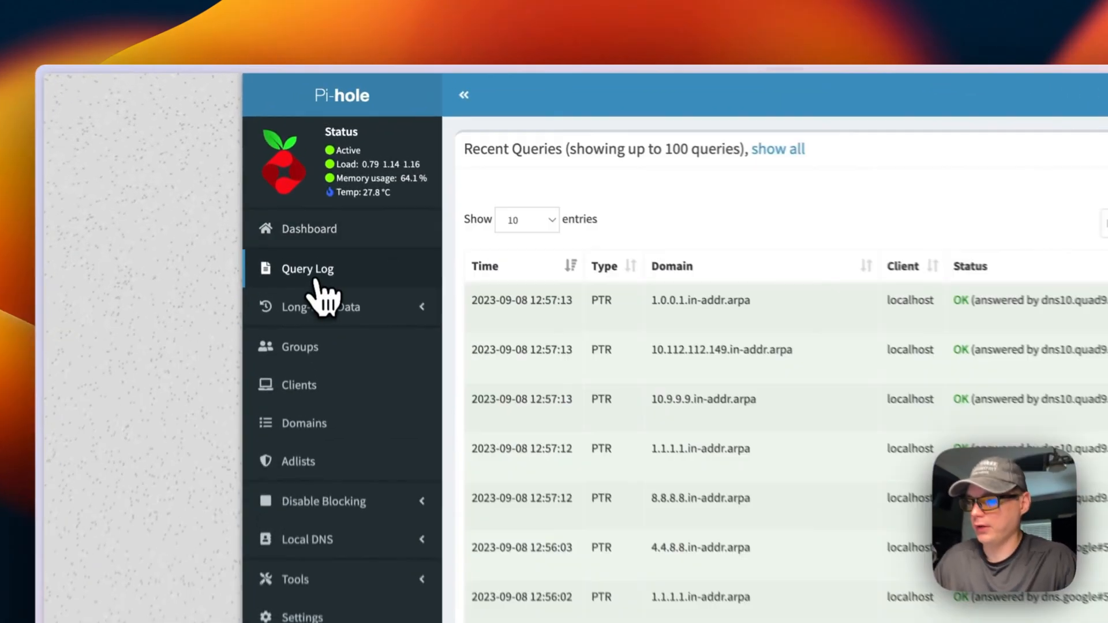
{"action": "left_click", "coordinate": [463, 95]}
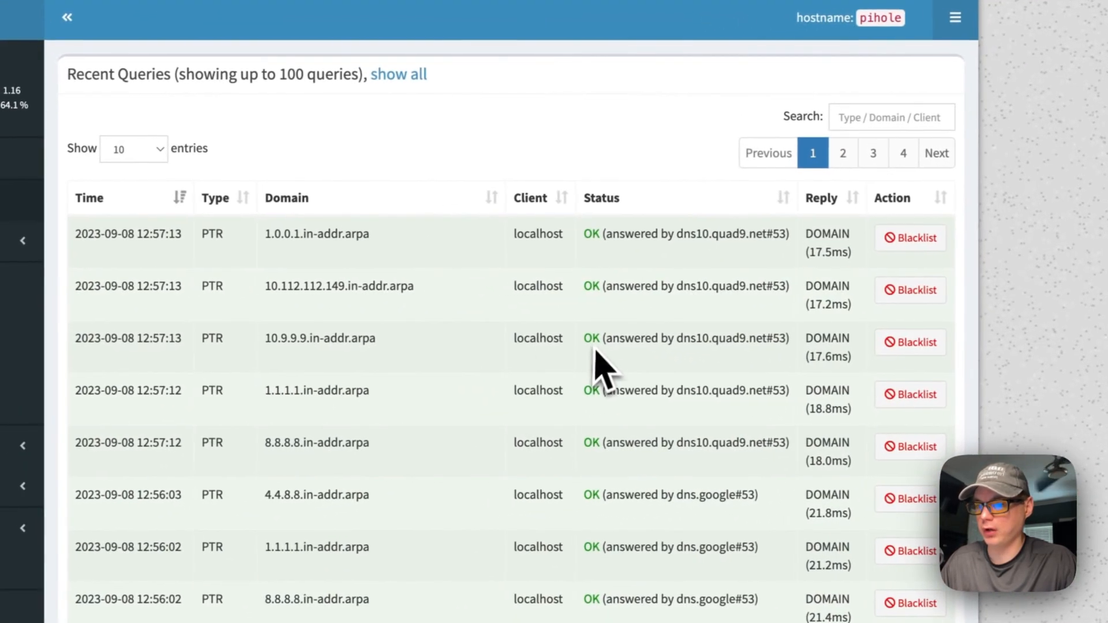